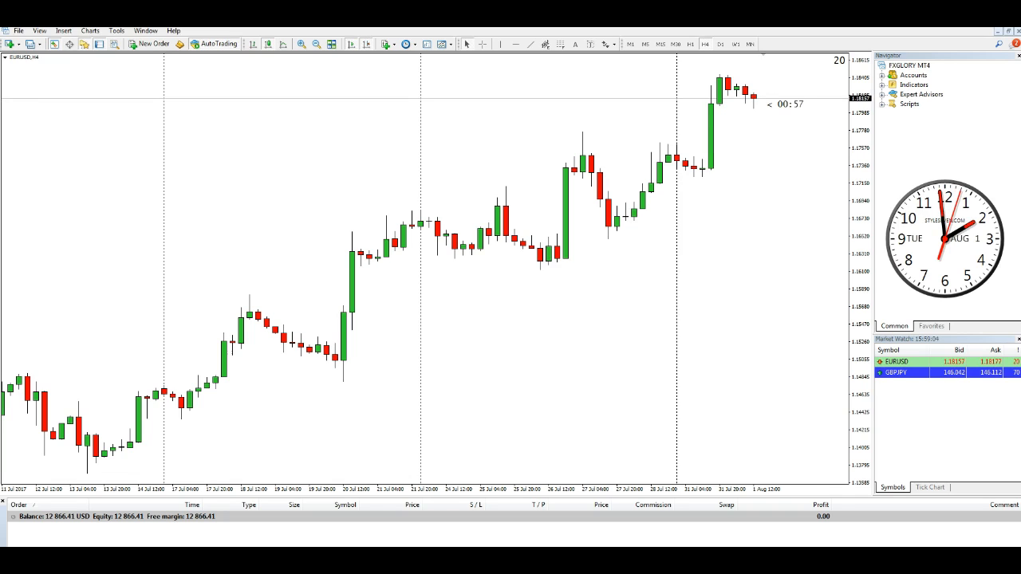
mouse_move(310, 533)
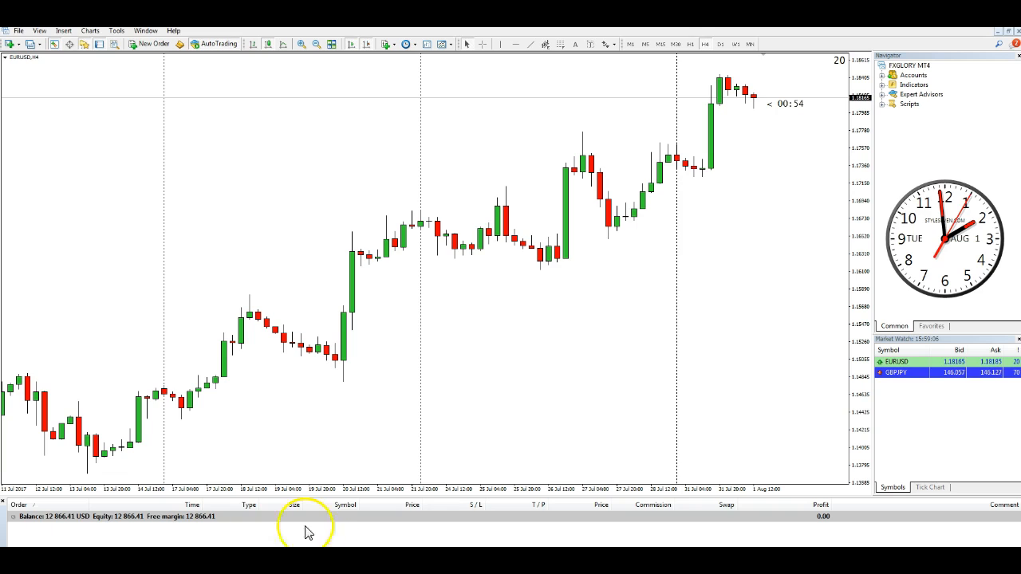
mouse_move(641, 423)
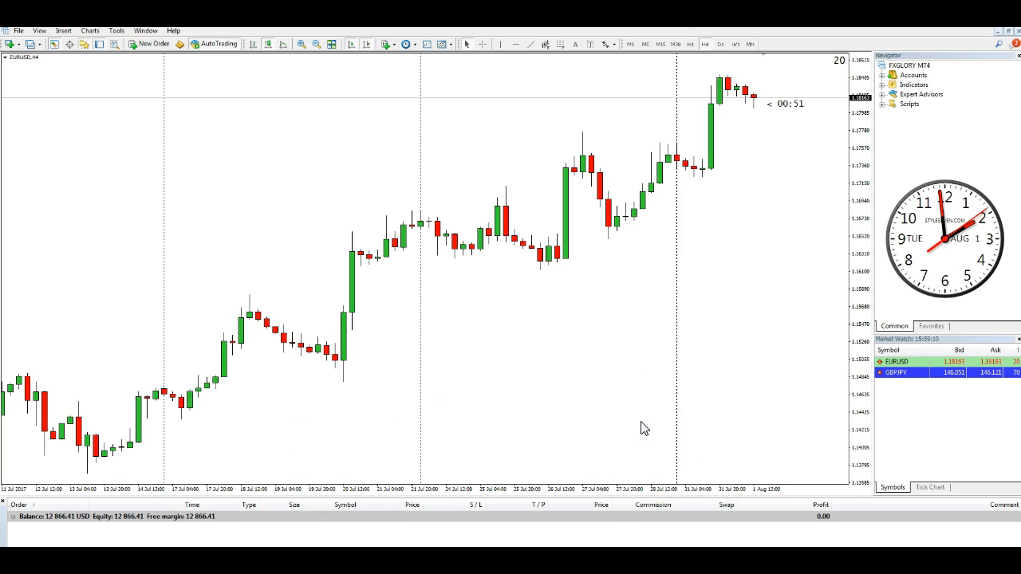
mouse_move(782, 411)
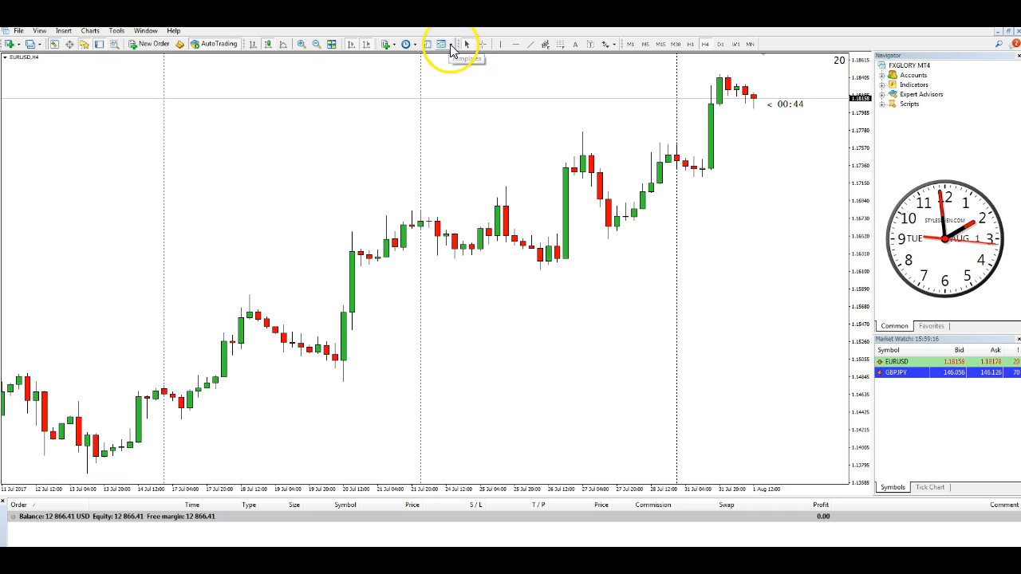
Save the chart's look over the existing Clean Candles White template, confirming the overwrite.
click(440, 45)
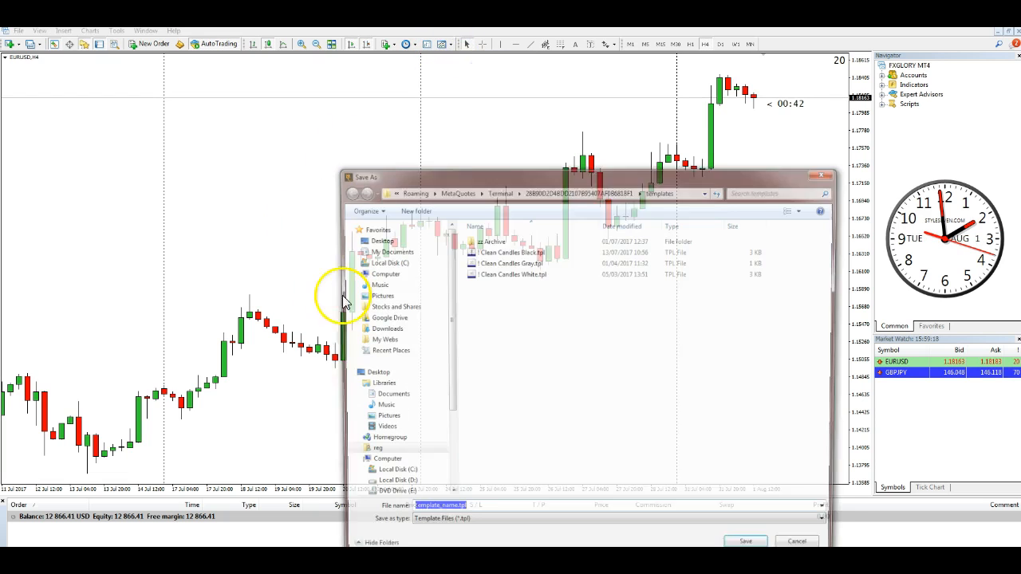
click(745, 541)
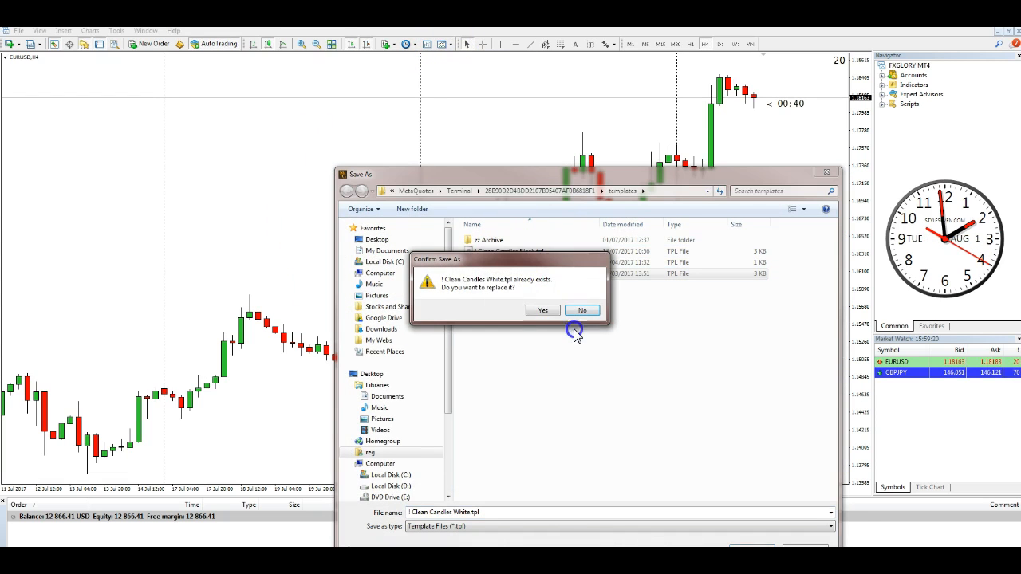
click(542, 310)
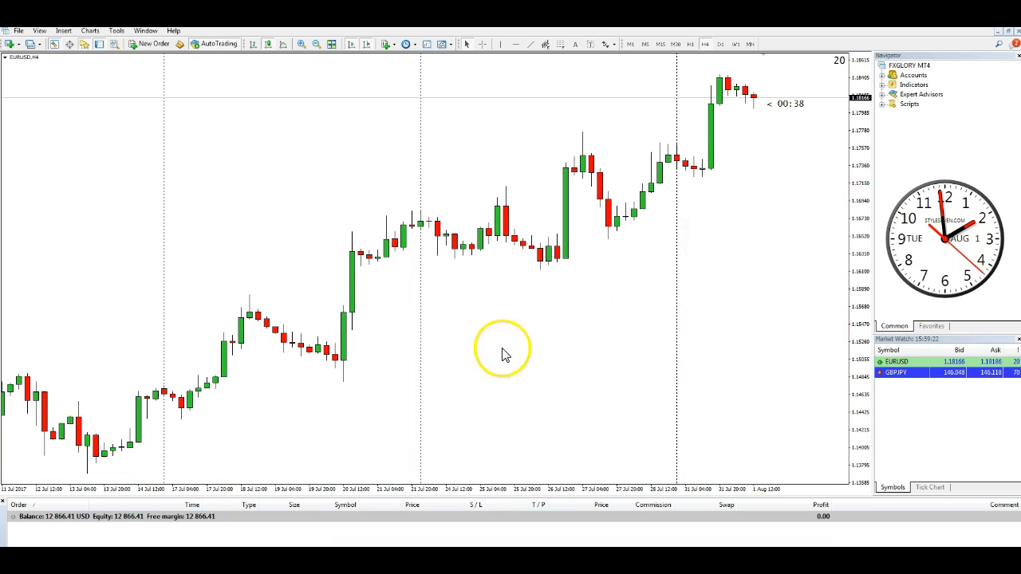
mouse_move(427, 45)
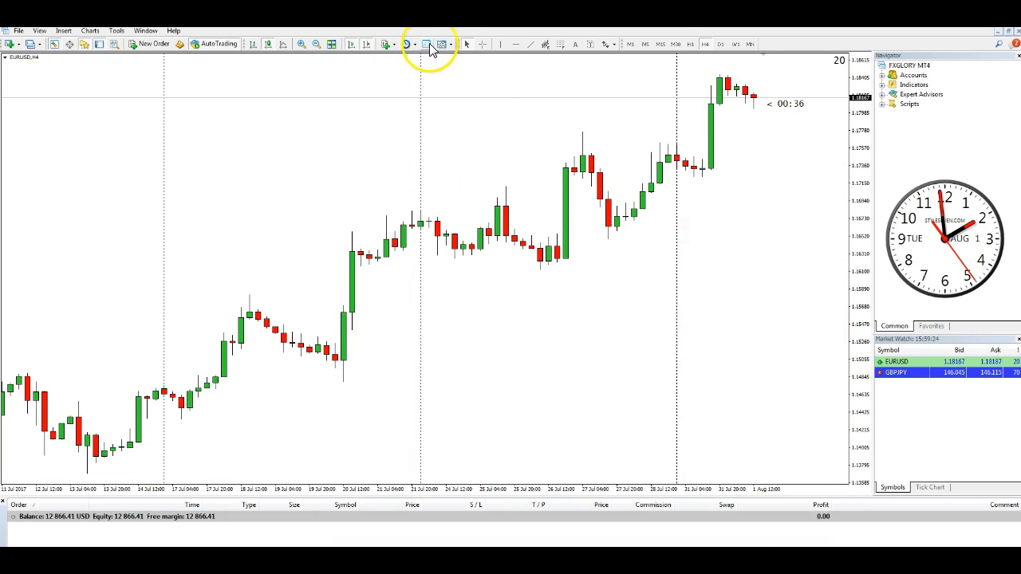
click(427, 45)
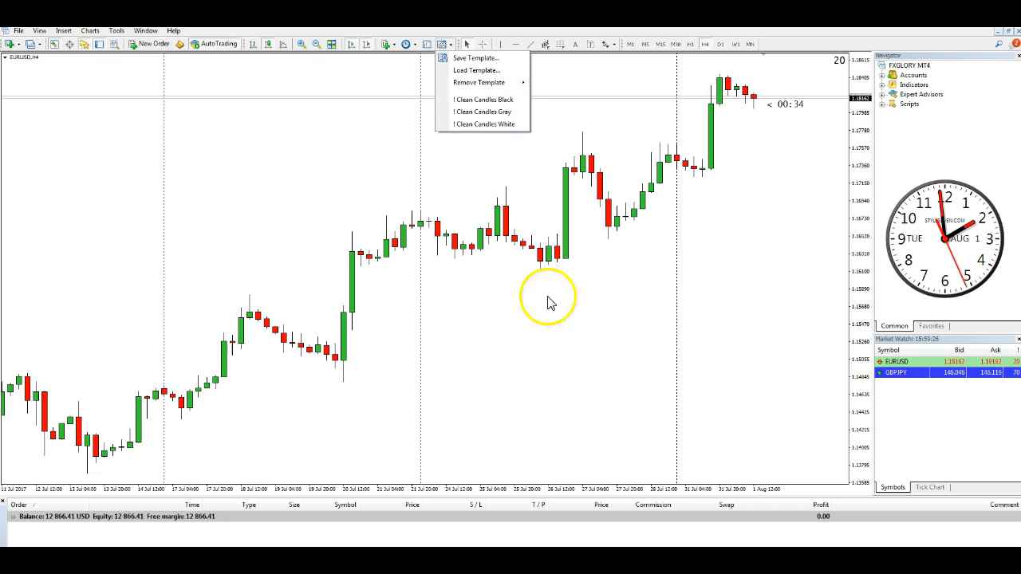
mouse_move(601, 327)
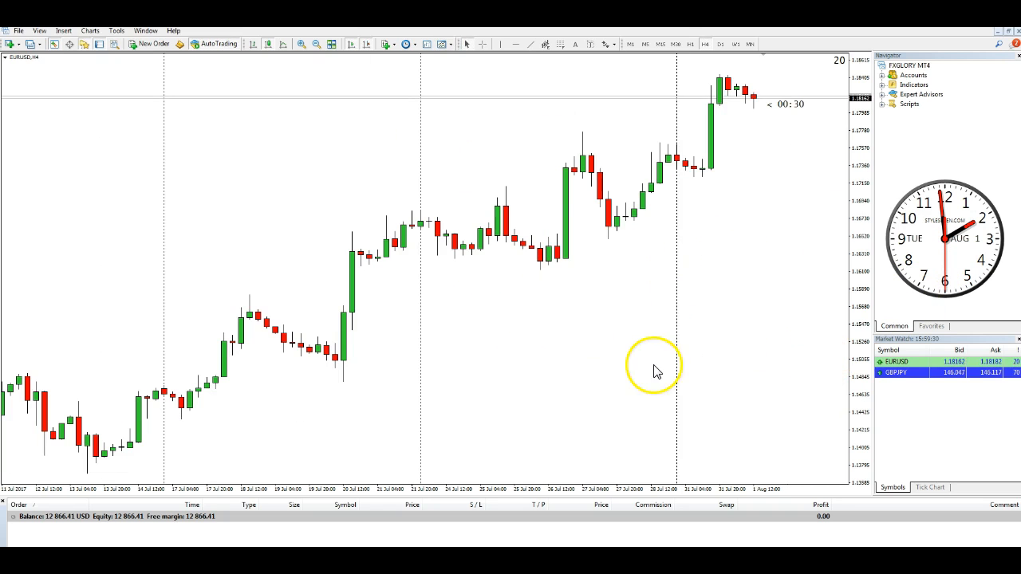
mouse_move(696, 369)
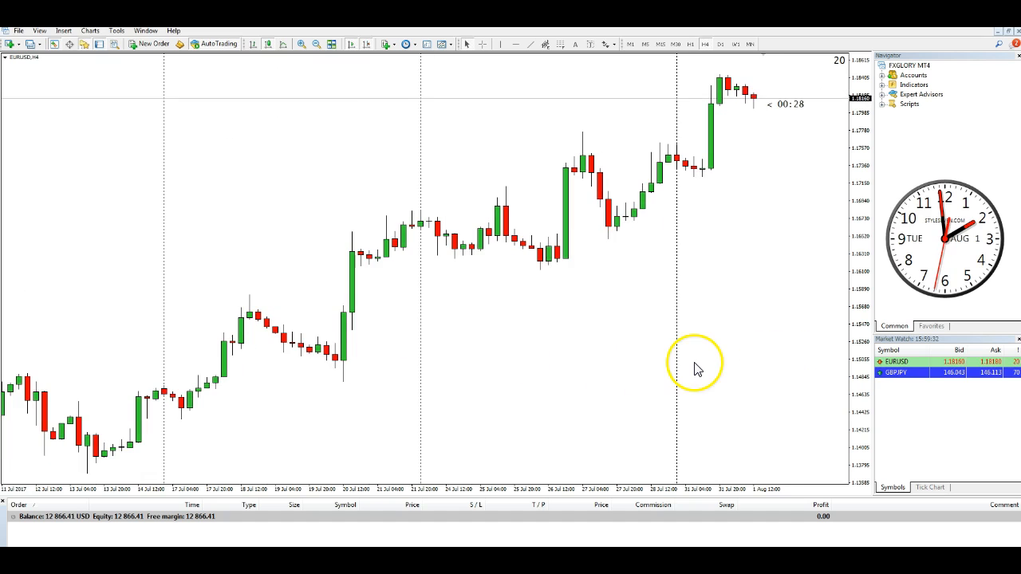
Open a new GBPJPY chart from the Market Watch symbol list.
right_click(897, 373)
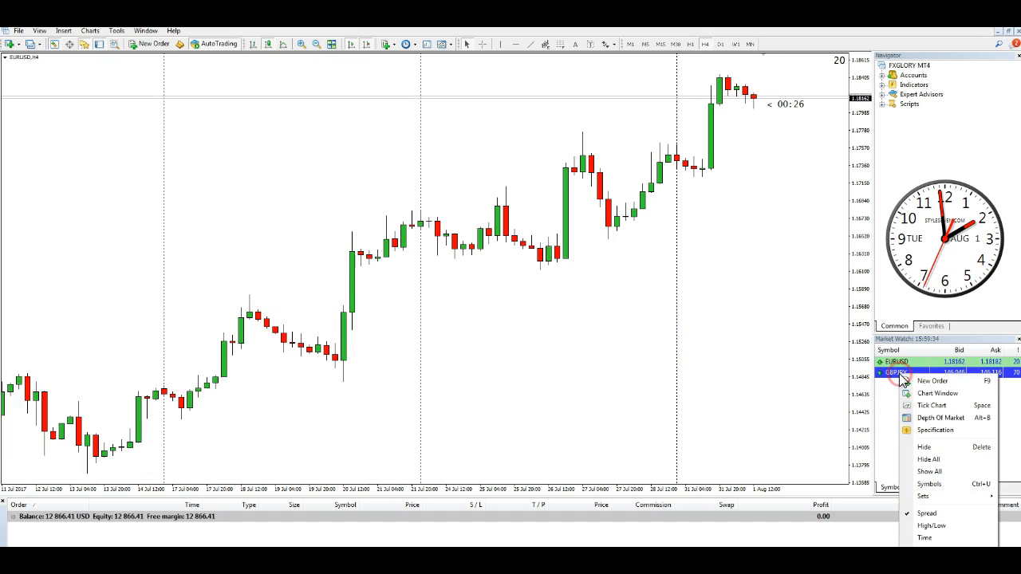
click(938, 393)
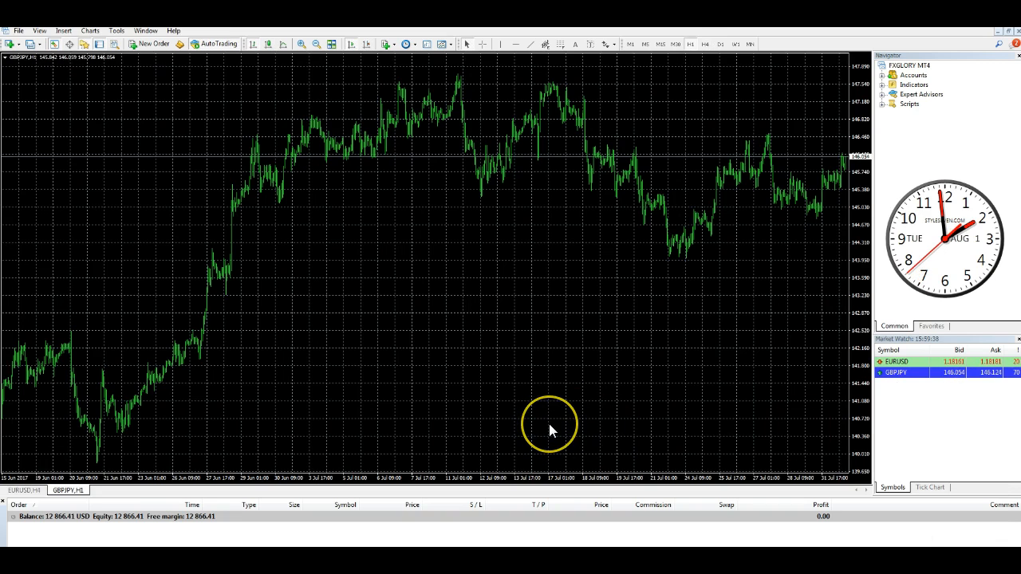
mouse_move(491, 387)
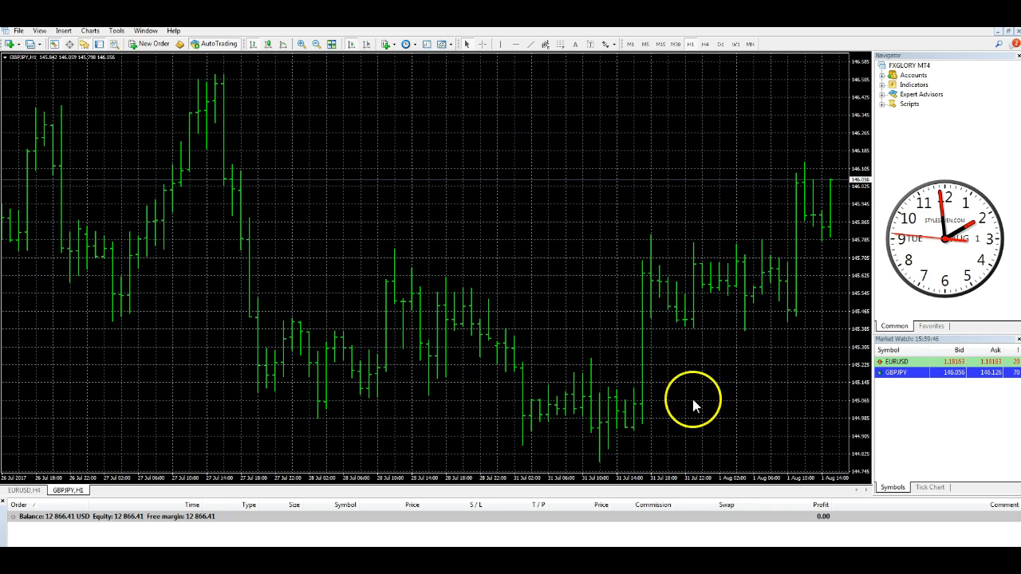
mouse_move(603, 258)
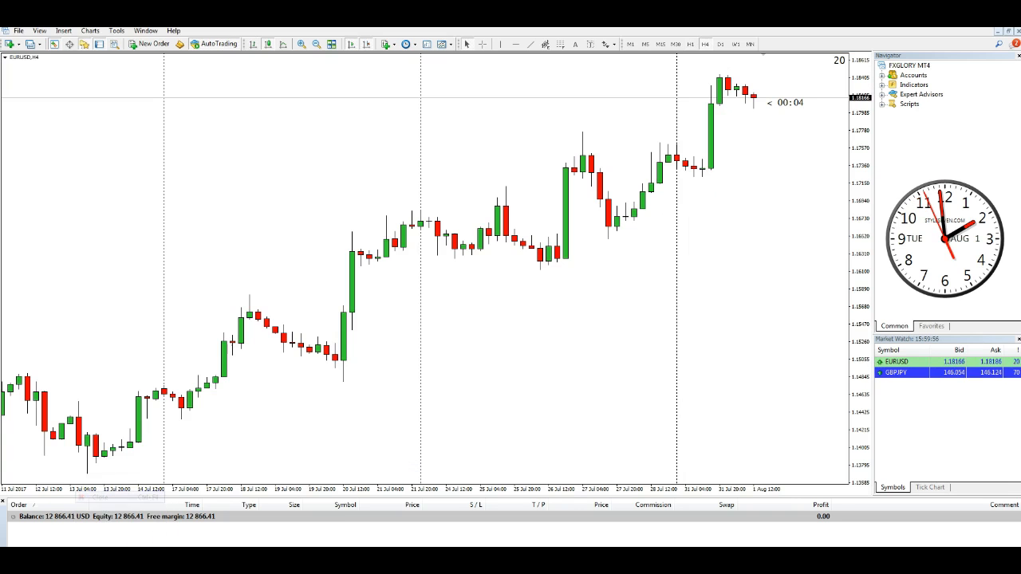
right_click(896, 373)
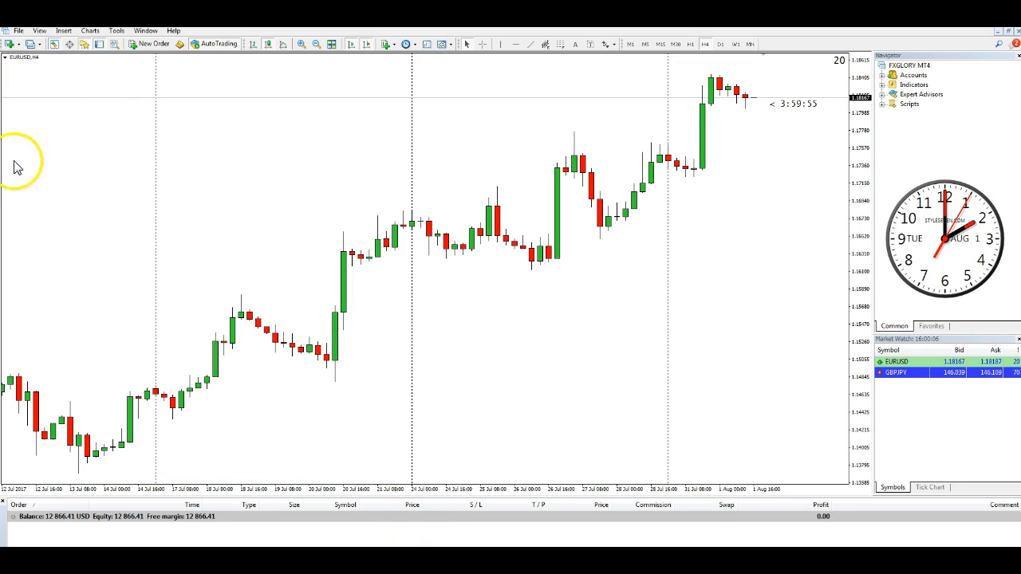
mouse_move(559, 306)
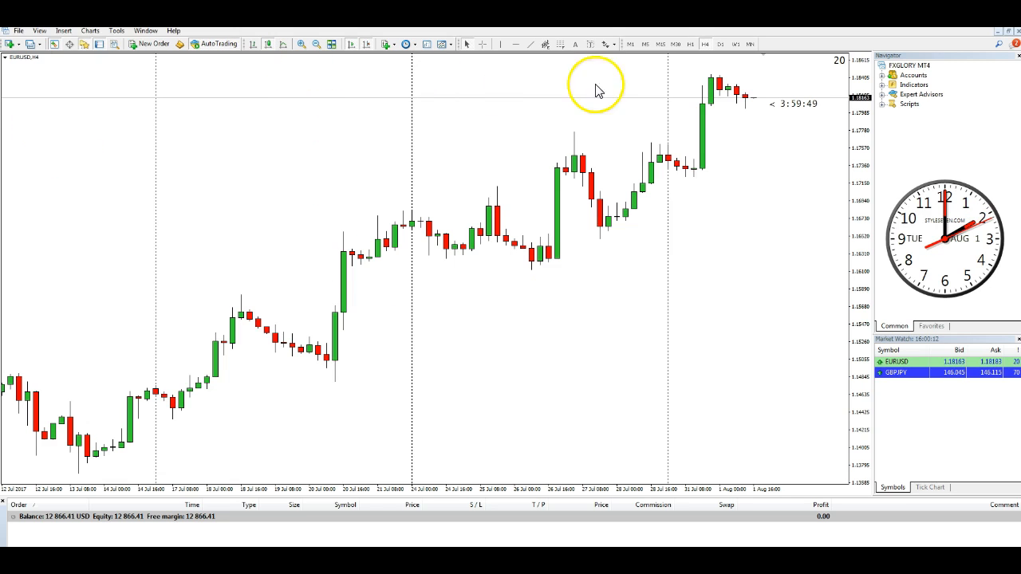
mouse_move(479, 88)
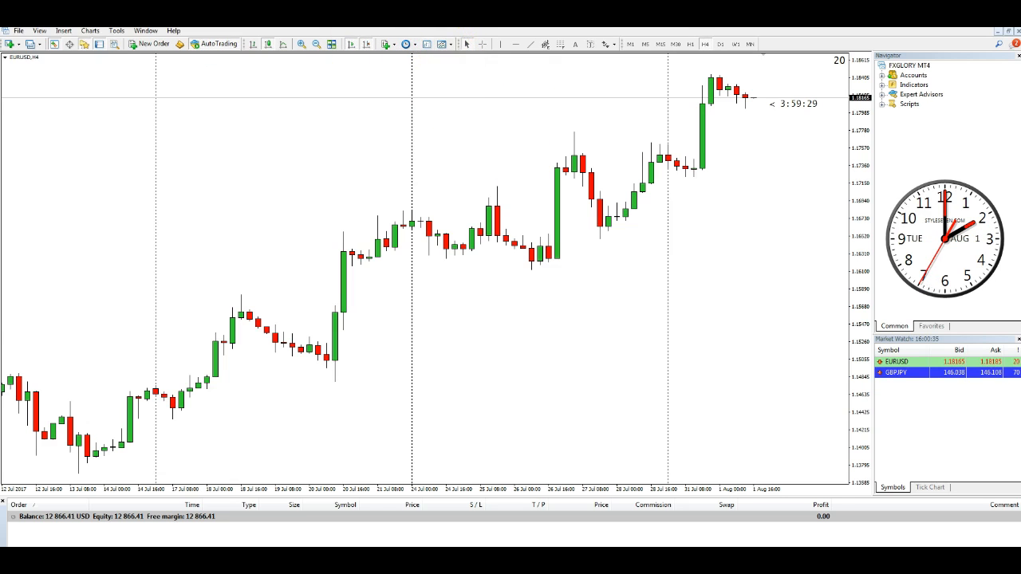
Browse the Charts menu and Templates toolbar dropdown toward the Save Template option.
click(89, 30)
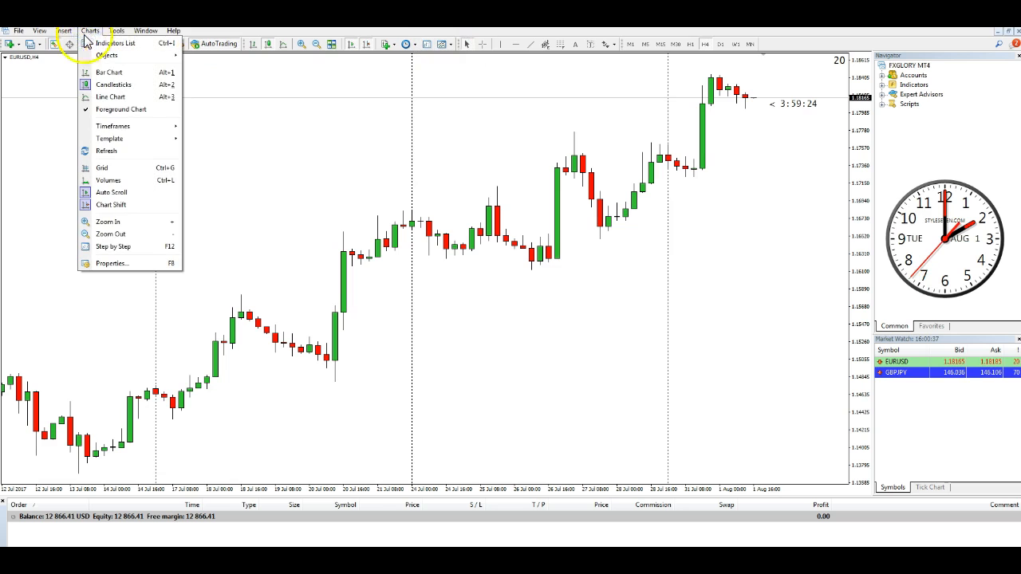
click(117, 30)
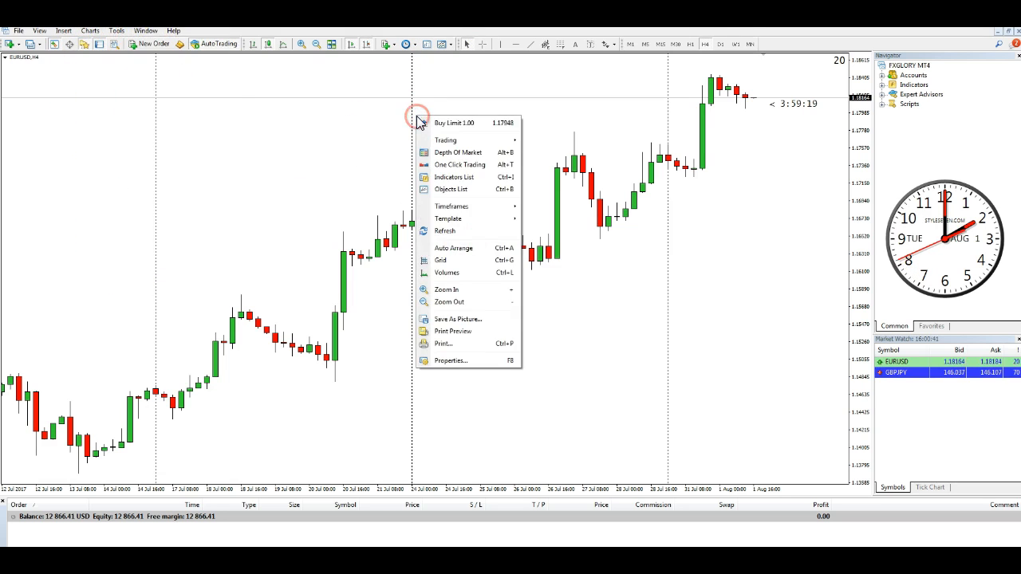
click(448, 45)
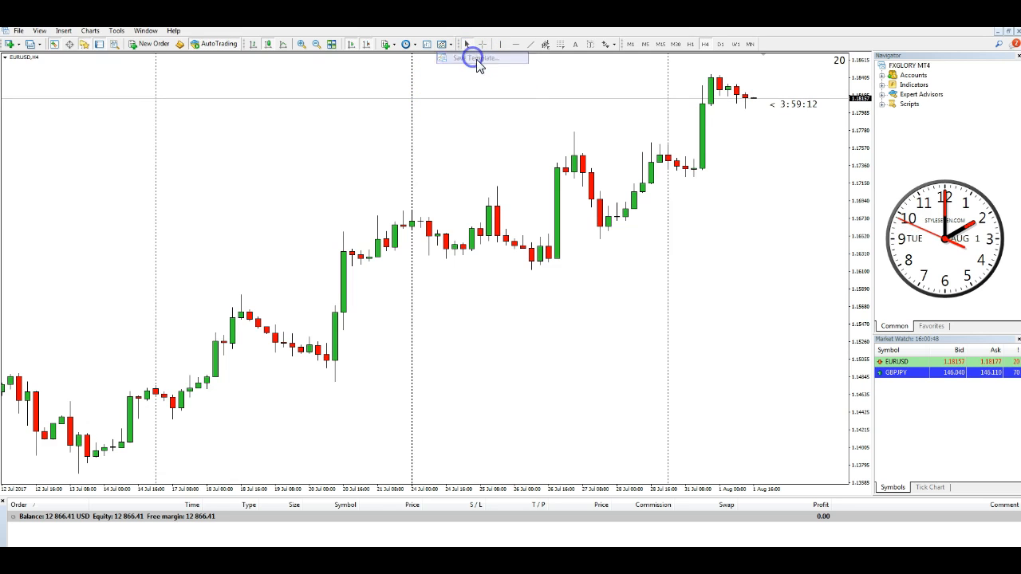
Save the current chart look as a template named default in the templates folder.
click(479, 58)
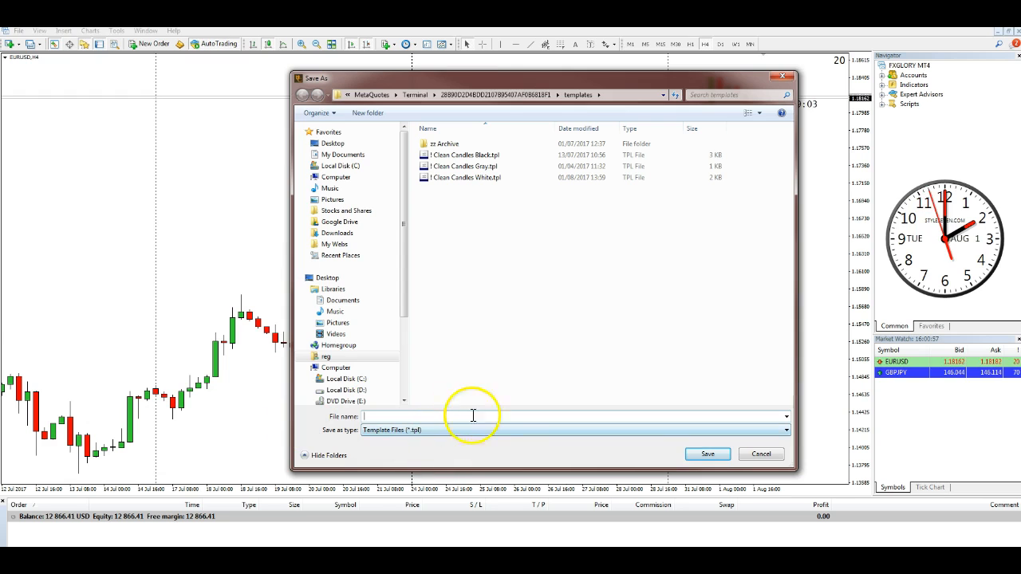
mouse_move(463, 387)
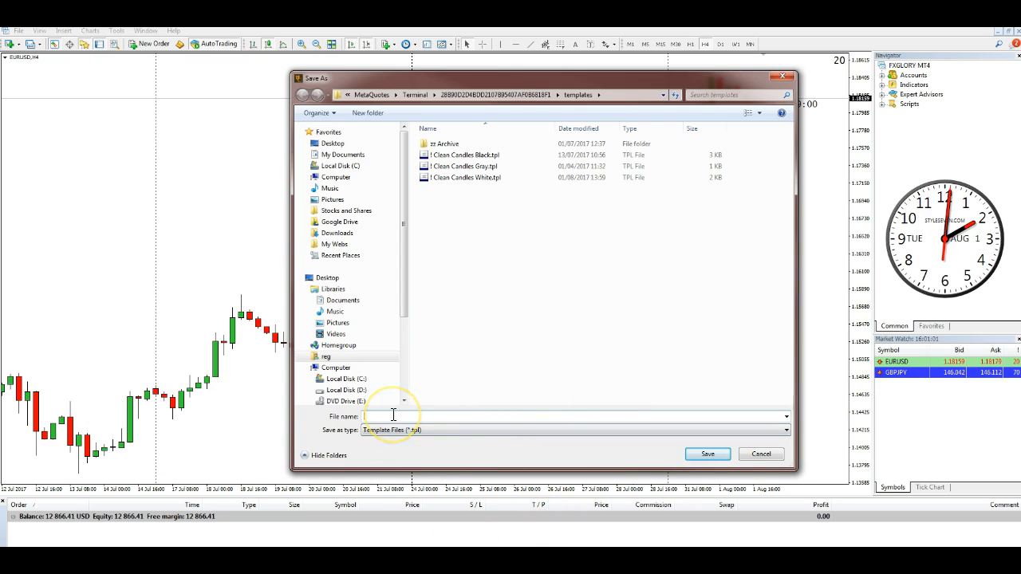
text(default)
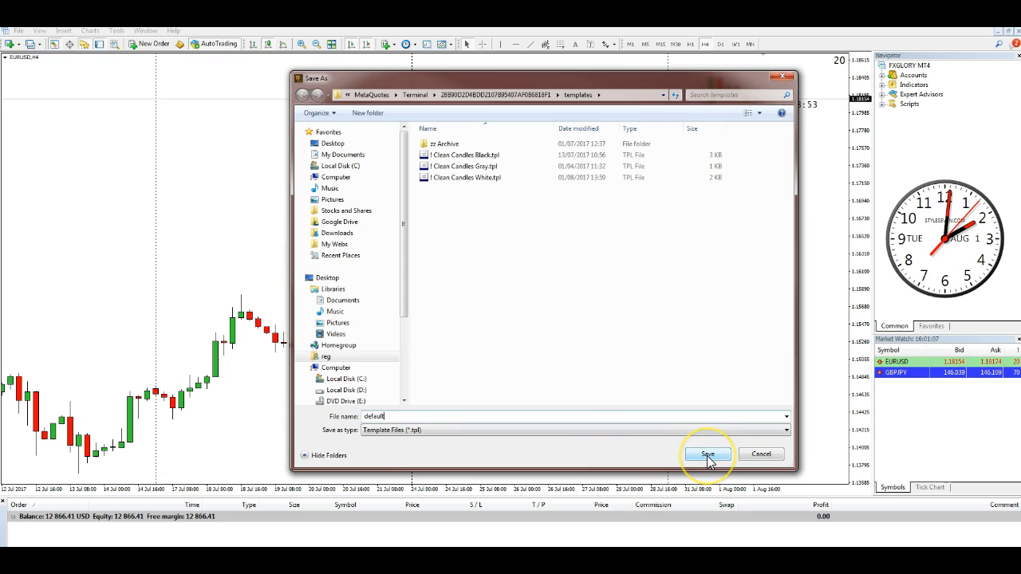
click(707, 453)
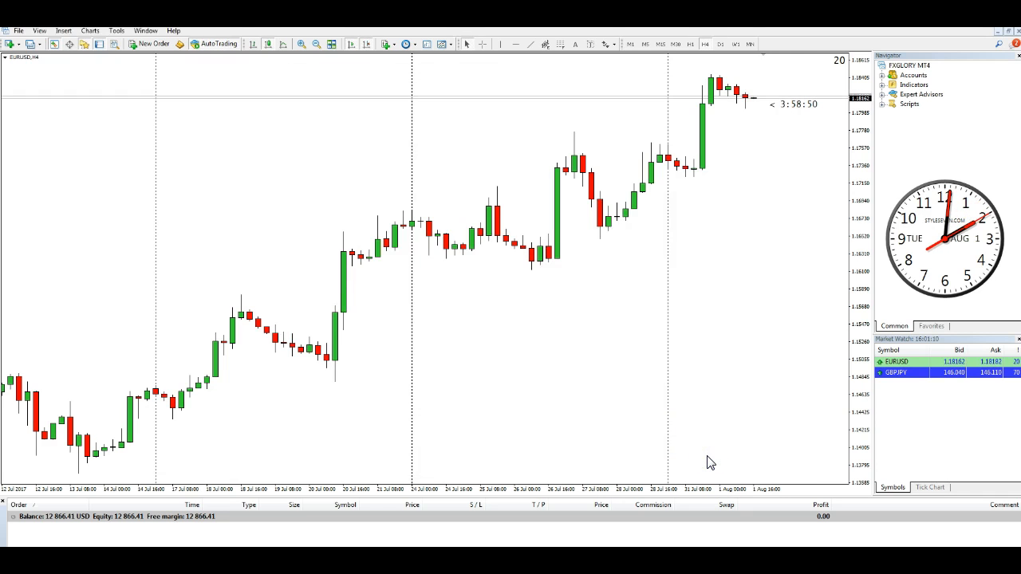
mouse_move(279, 475)
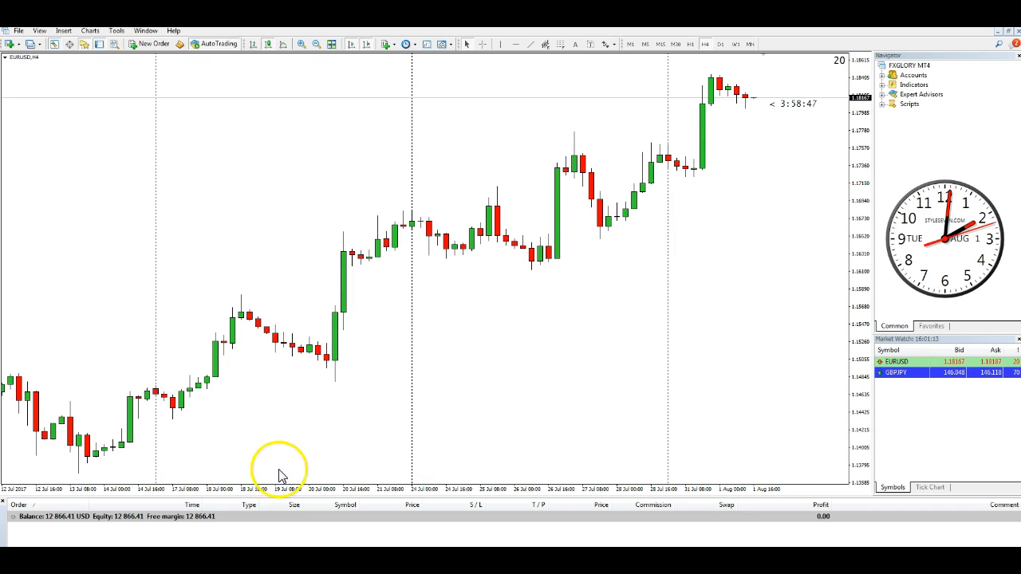
Open a new GBPJPY chart window from Market Watch, shown in the white candle style.
right_click(896, 373)
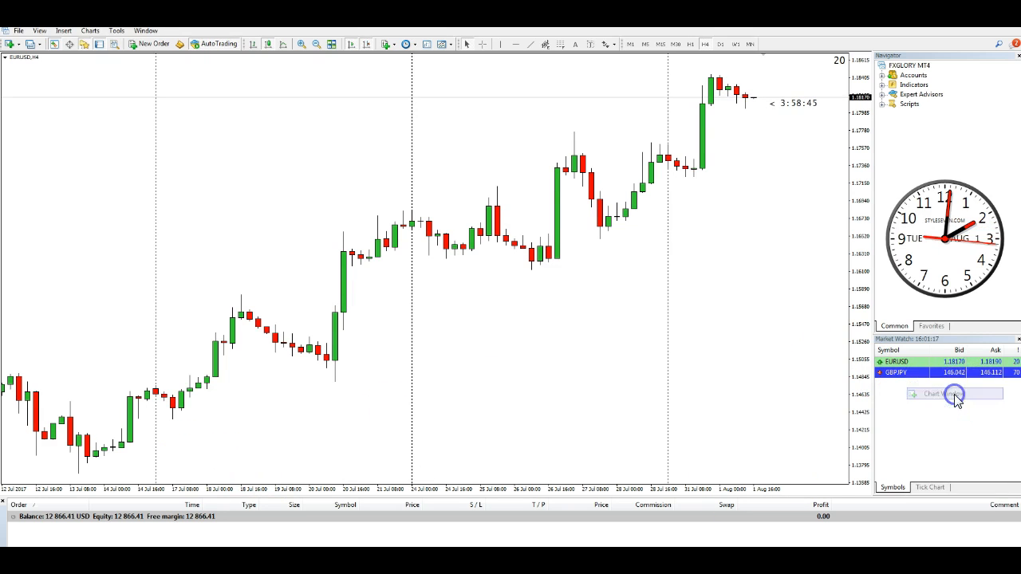
click(941, 394)
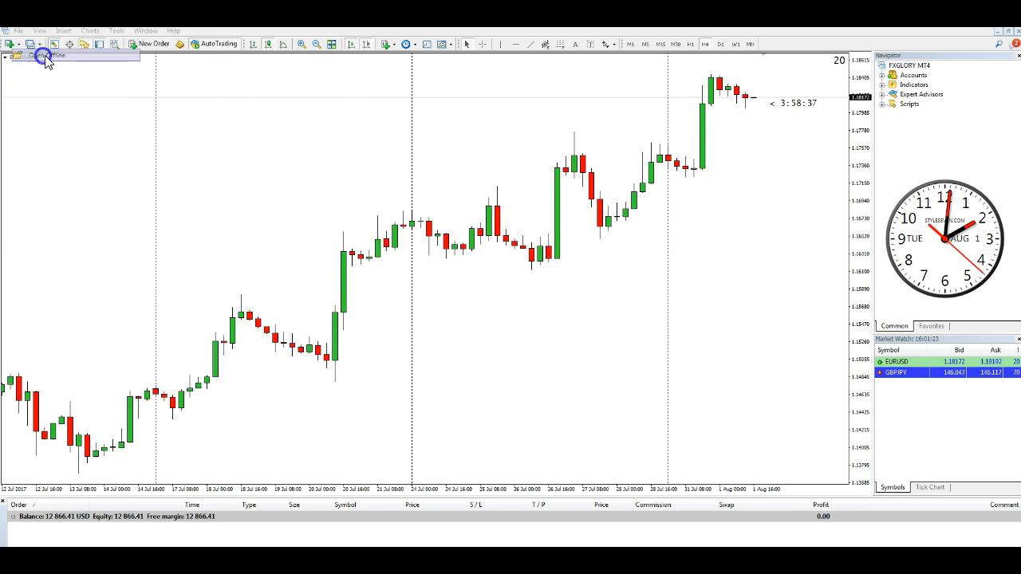
click(46, 54)
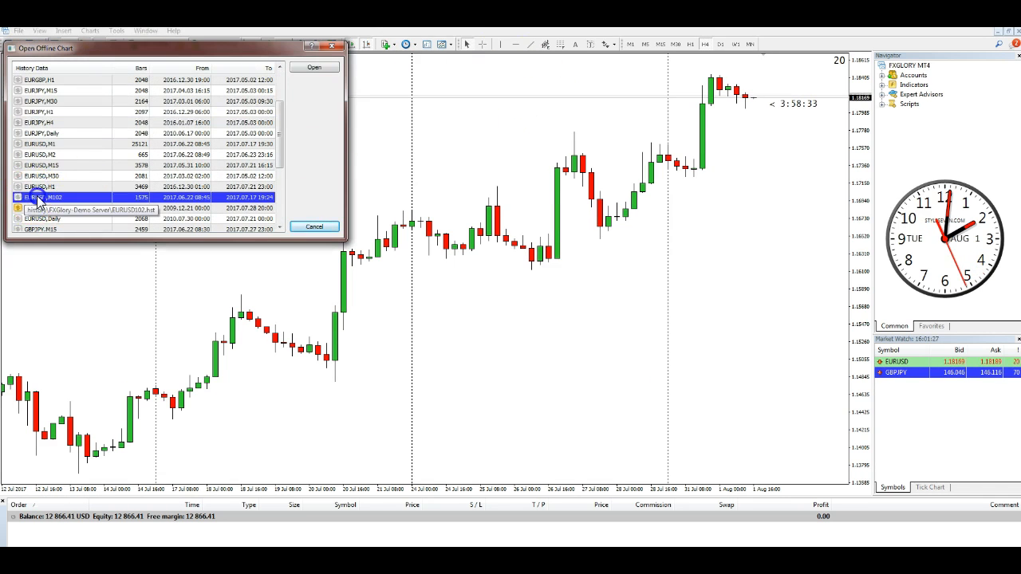
click(313, 67)
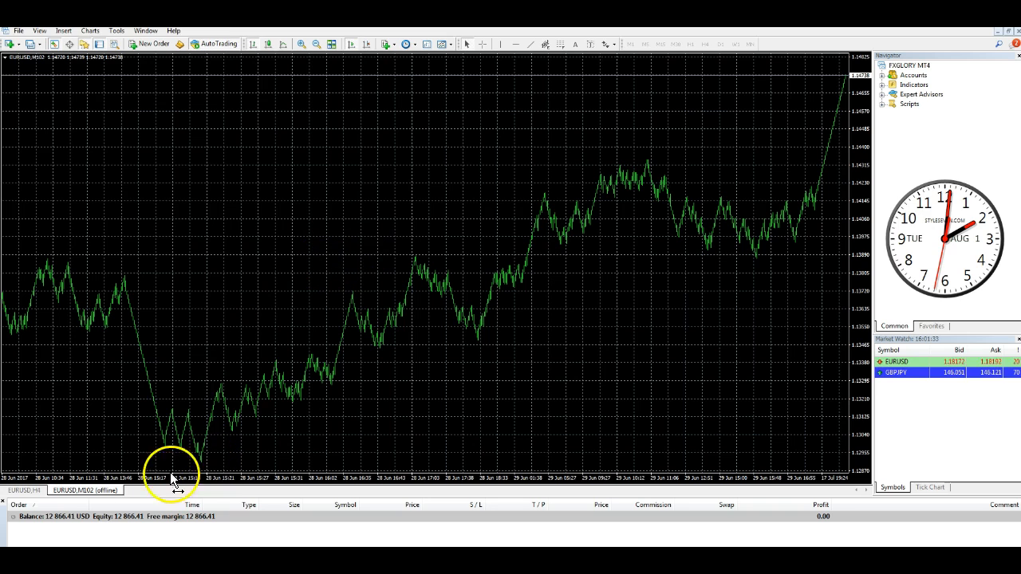
right_click(86, 490)
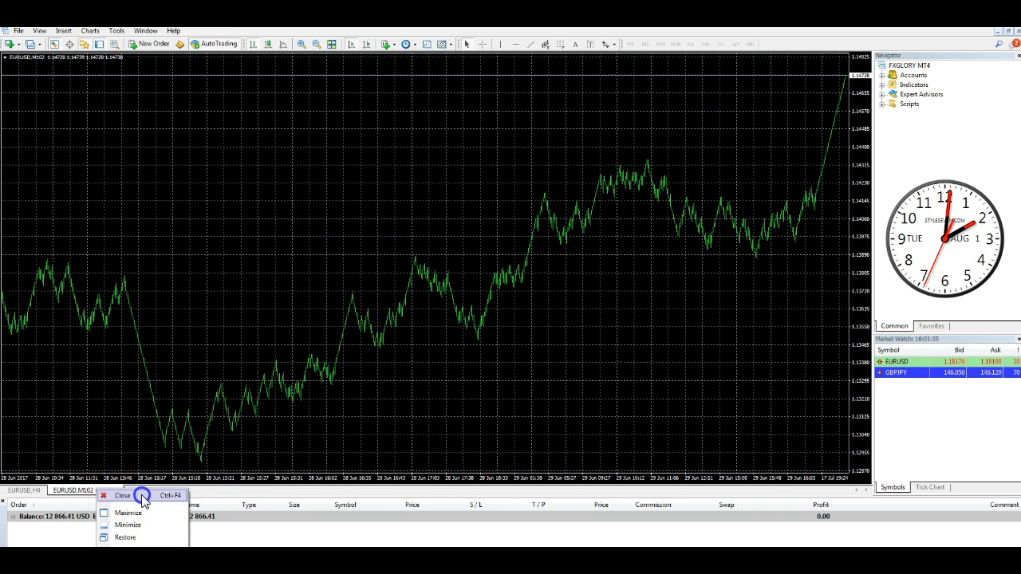
click(123, 495)
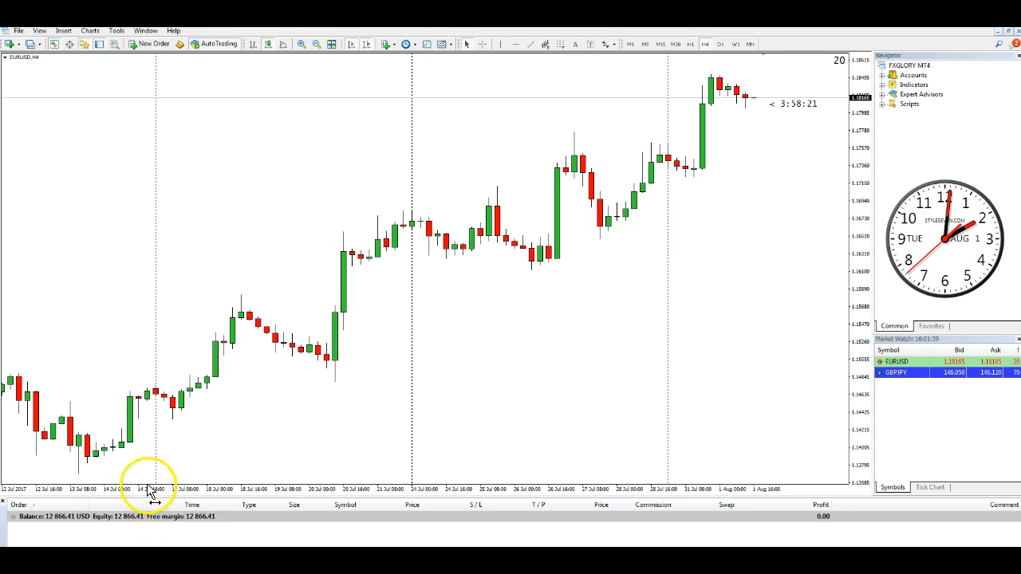
mouse_move(220, 45)
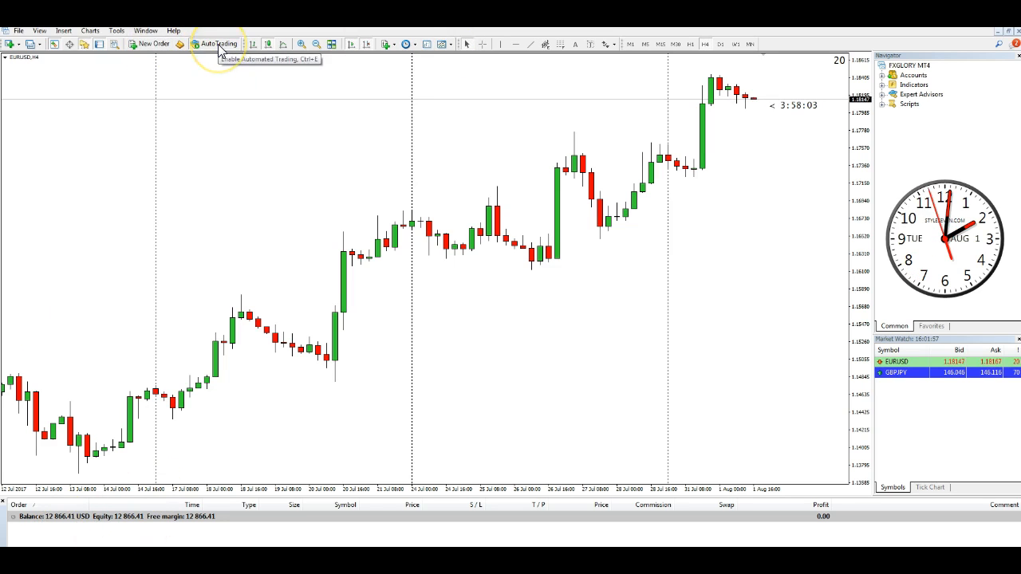
mouse_move(116, 31)
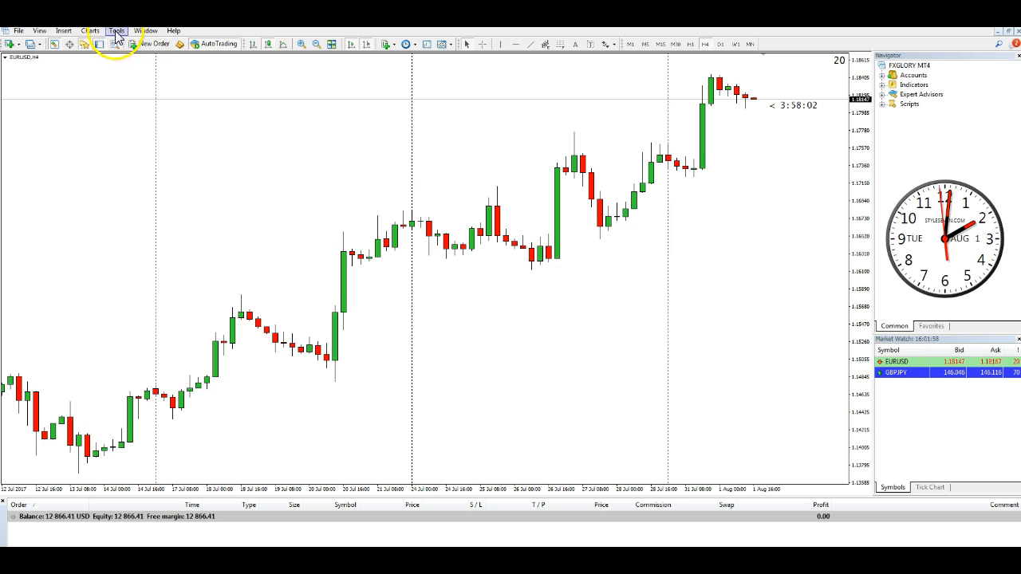
Choose Save Template from the Charts menu's Template submenu.
click(89, 30)
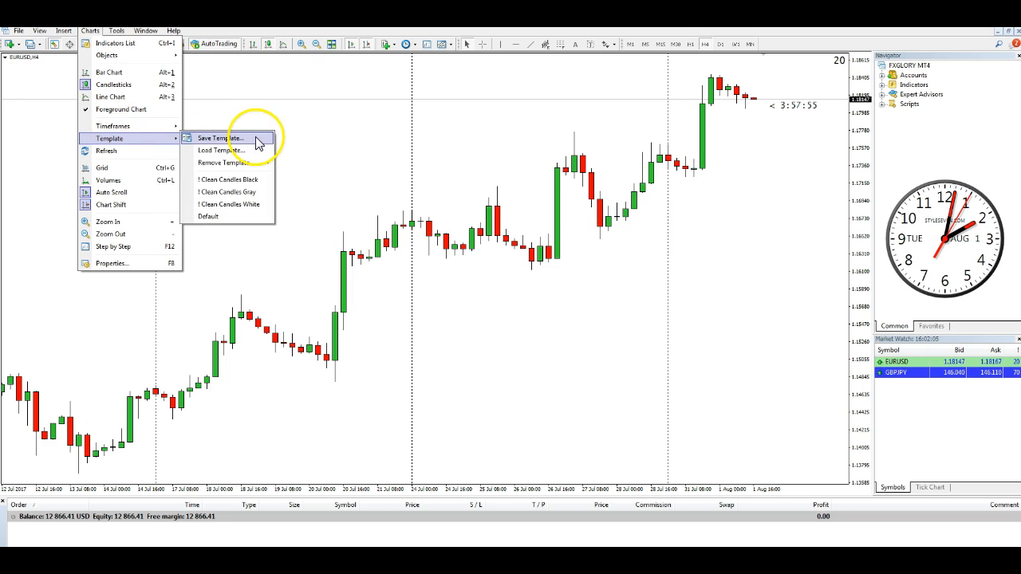
click(220, 137)
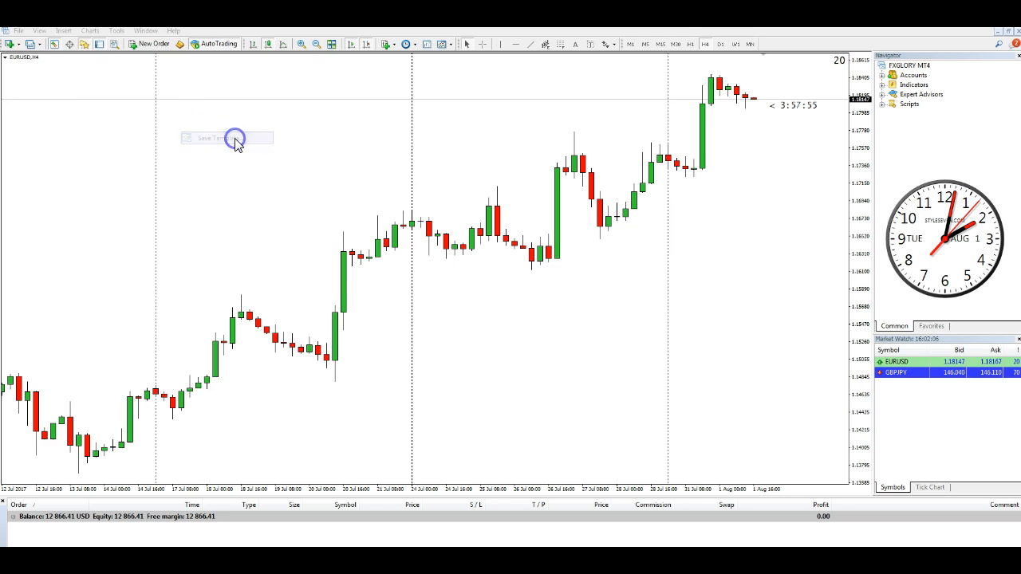
Save the white candle chart style as a template named offline.
click(214, 138)
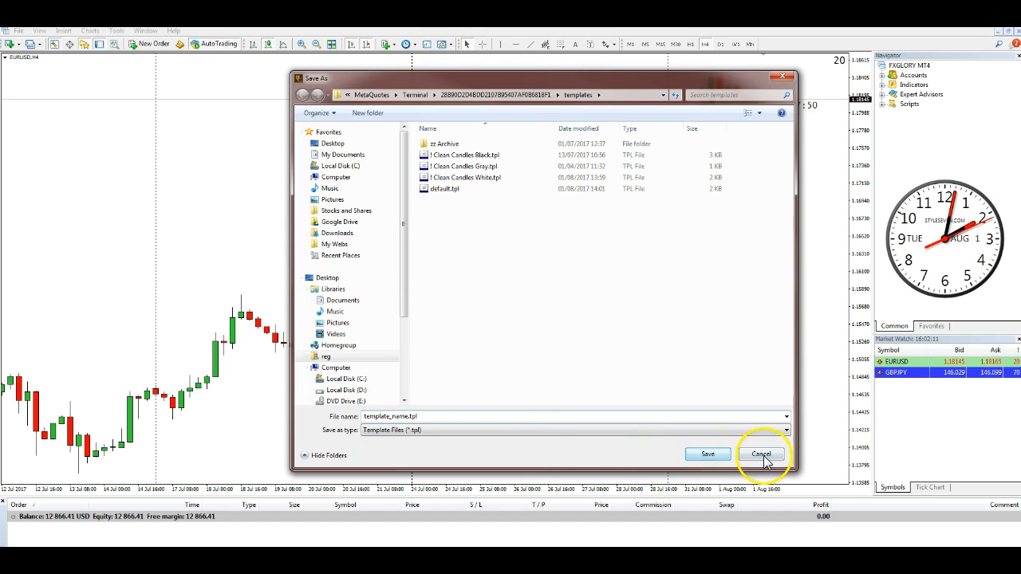
click(761, 453)
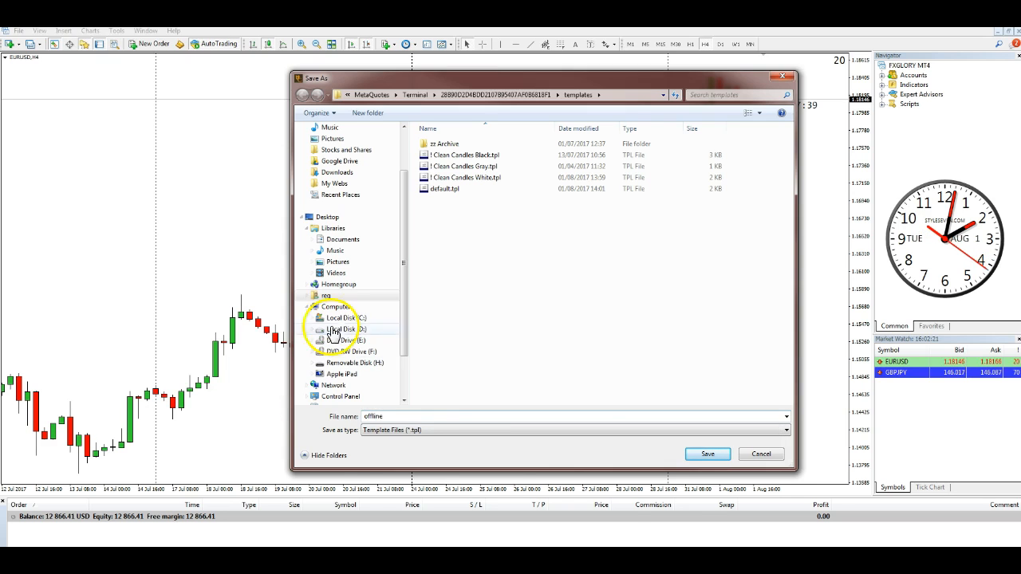
click(759, 453)
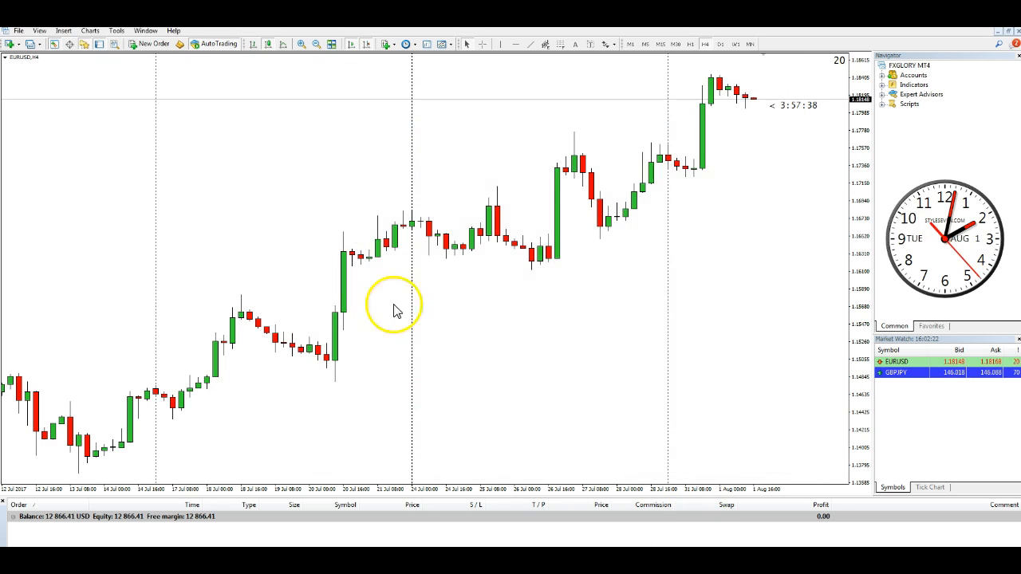
Open the offline EURUSD M2 history chart via File > Open Offline and scroll through its candles.
click(17, 30)
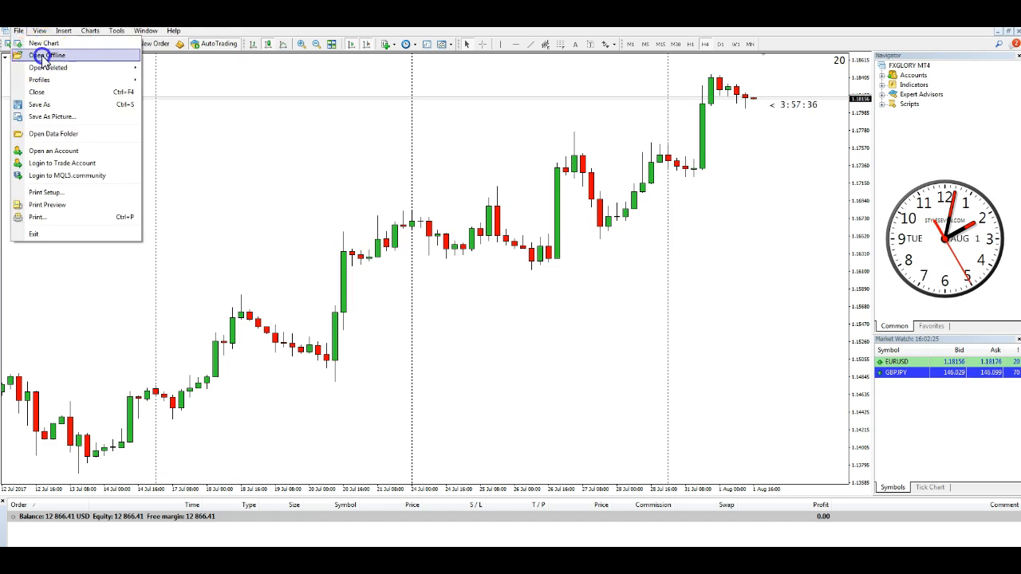
click(46, 55)
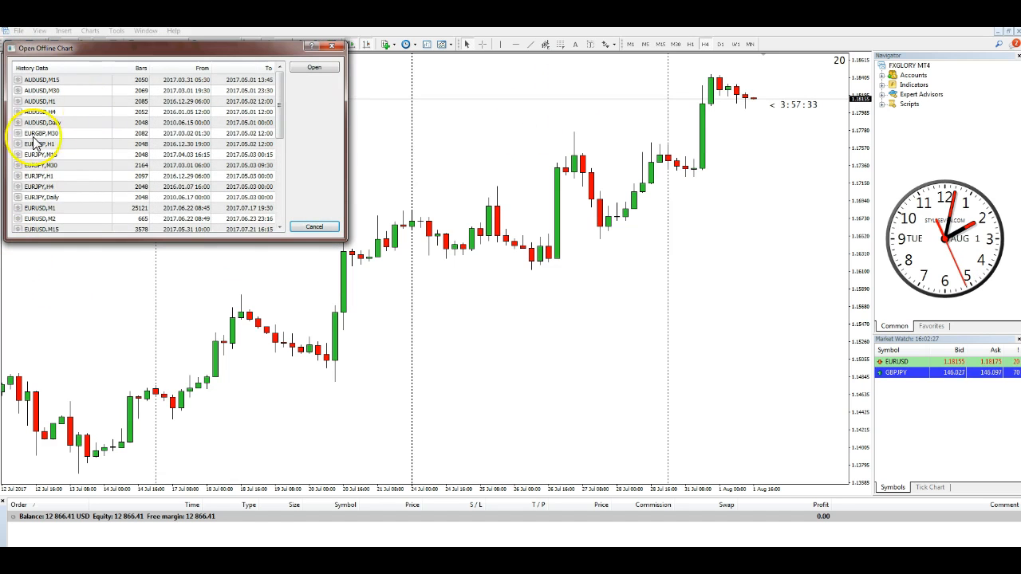
scroll(down, 3)
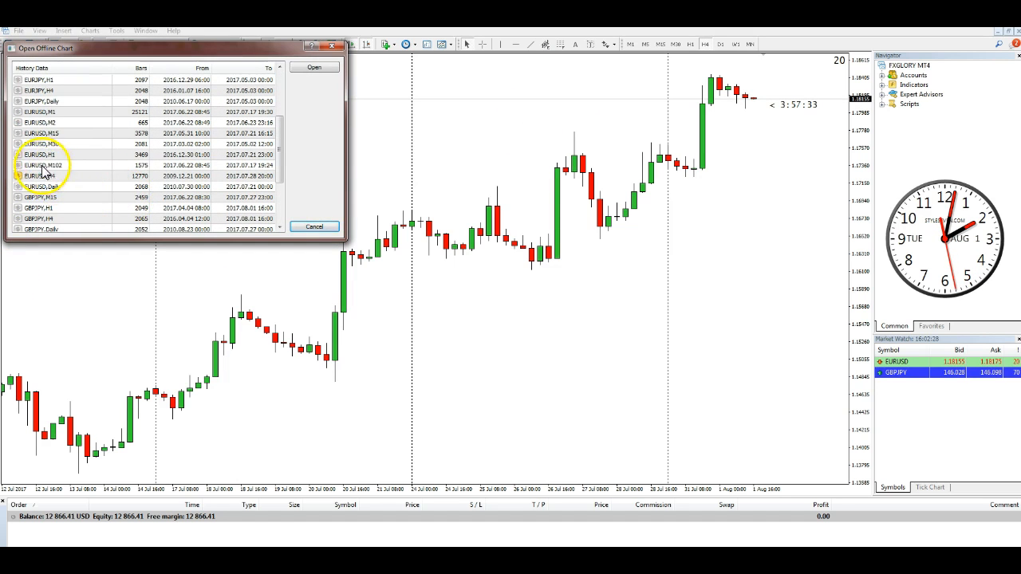
click(314, 67)
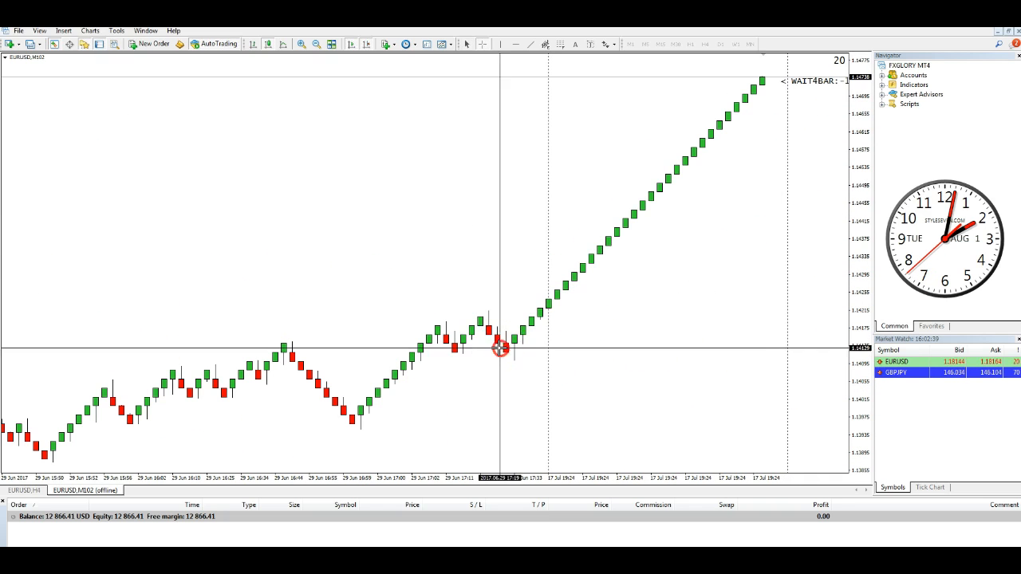
drag(501, 348, 756, 86)
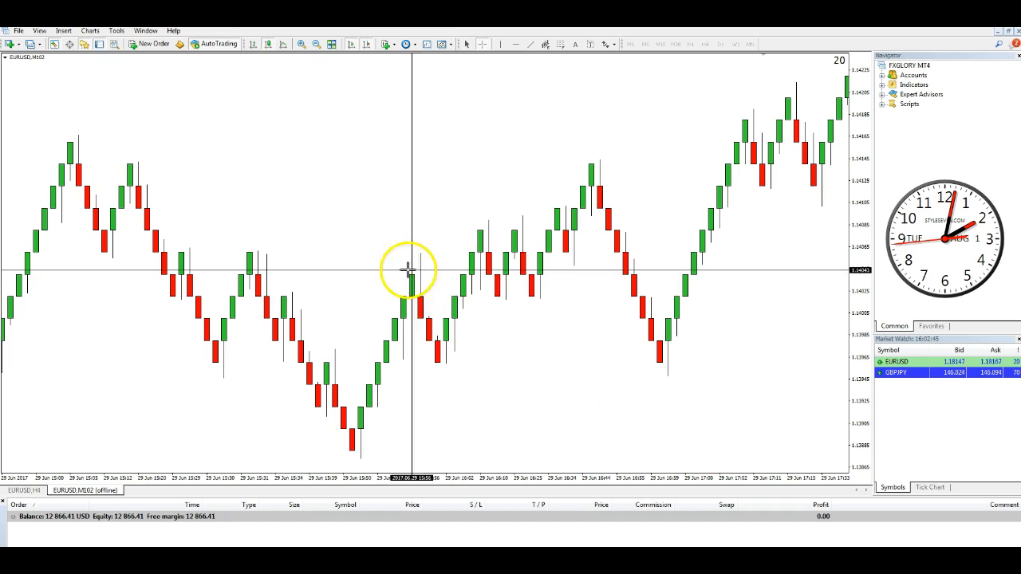
mouse_move(408, 274)
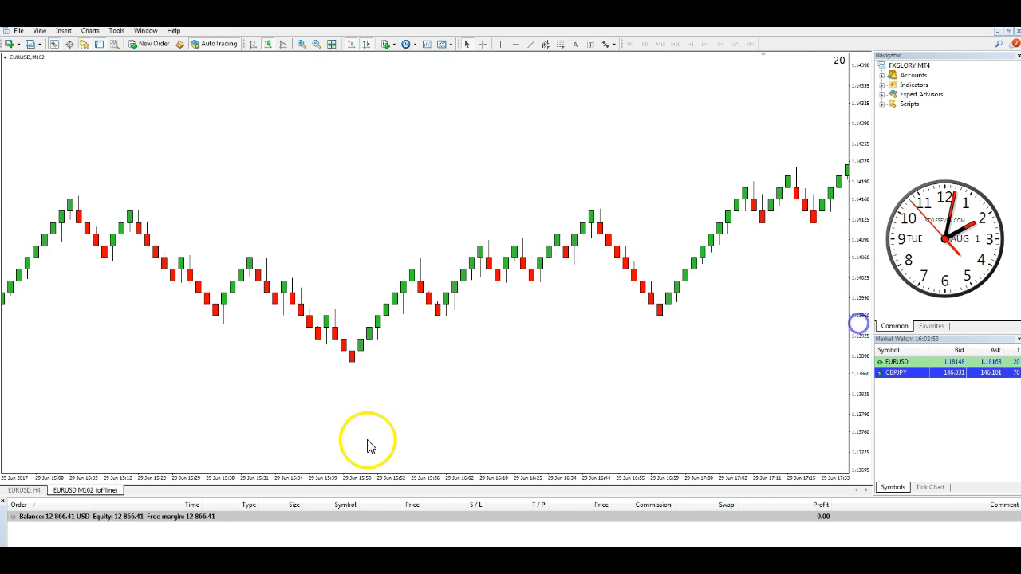
right_click(87, 490)
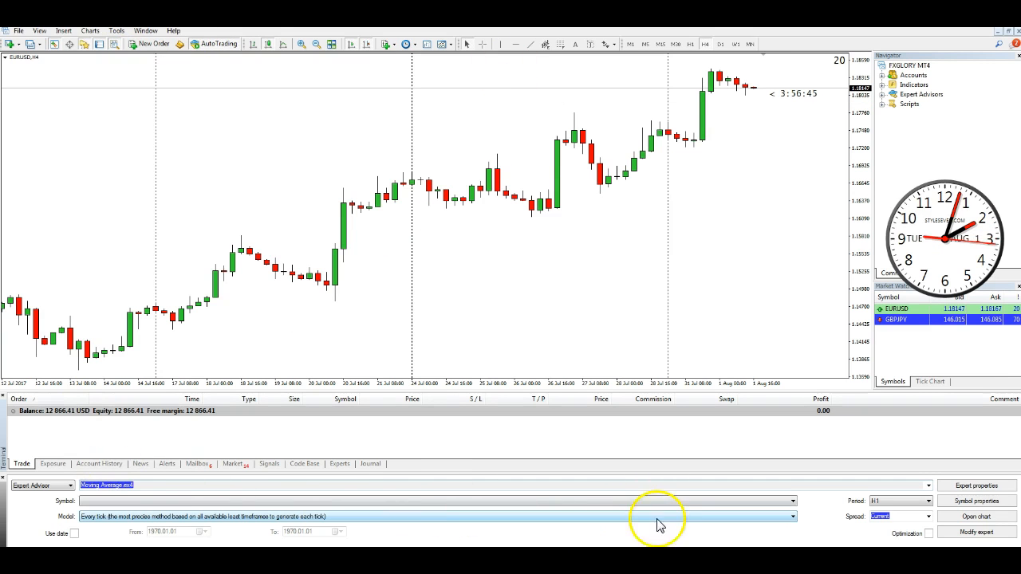
mouse_move(977, 485)
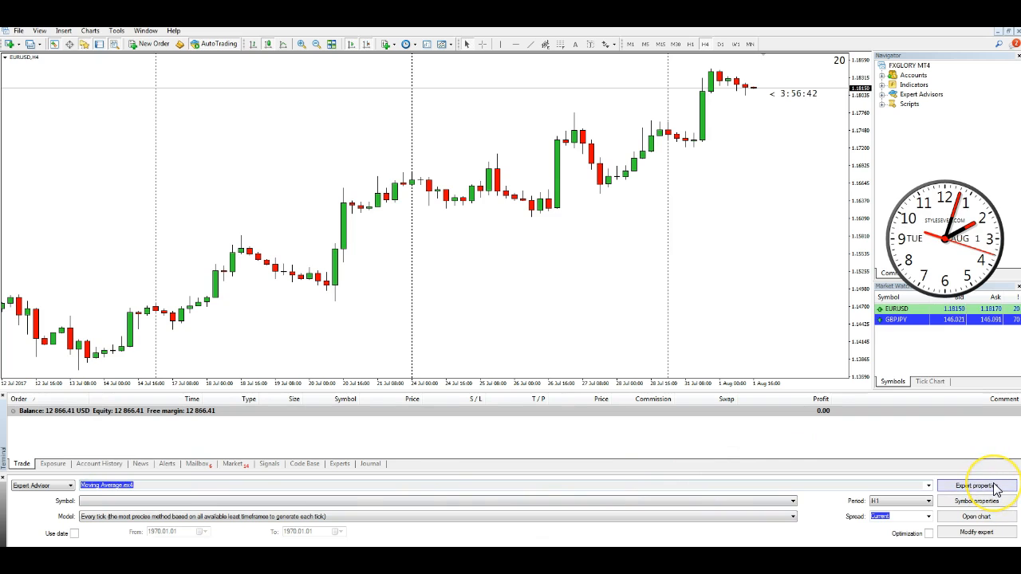
mouse_move(997, 466)
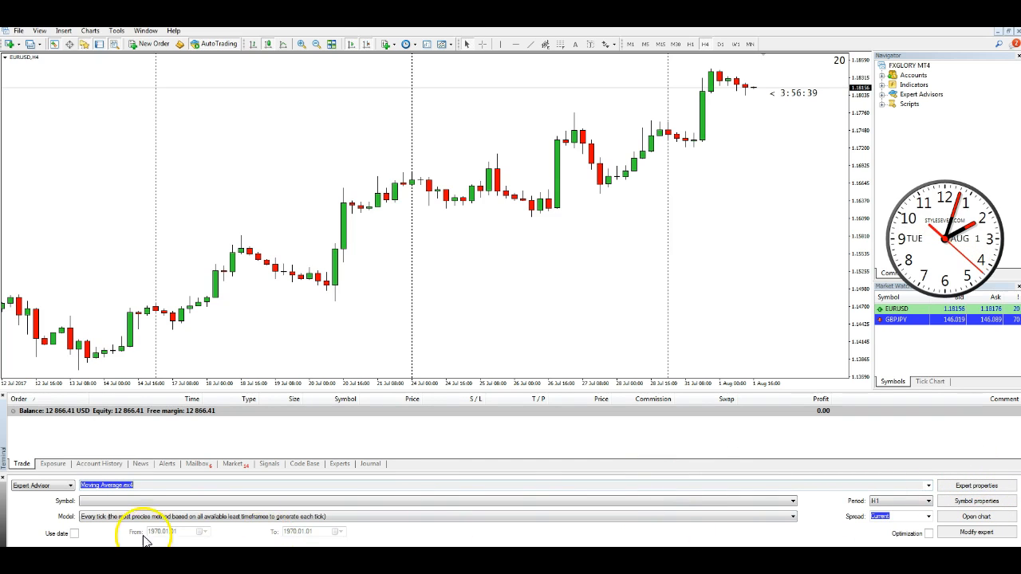
Limit the backtest to a July 2017 start date and bring up the Moving Average expert properties.
click(204, 533)
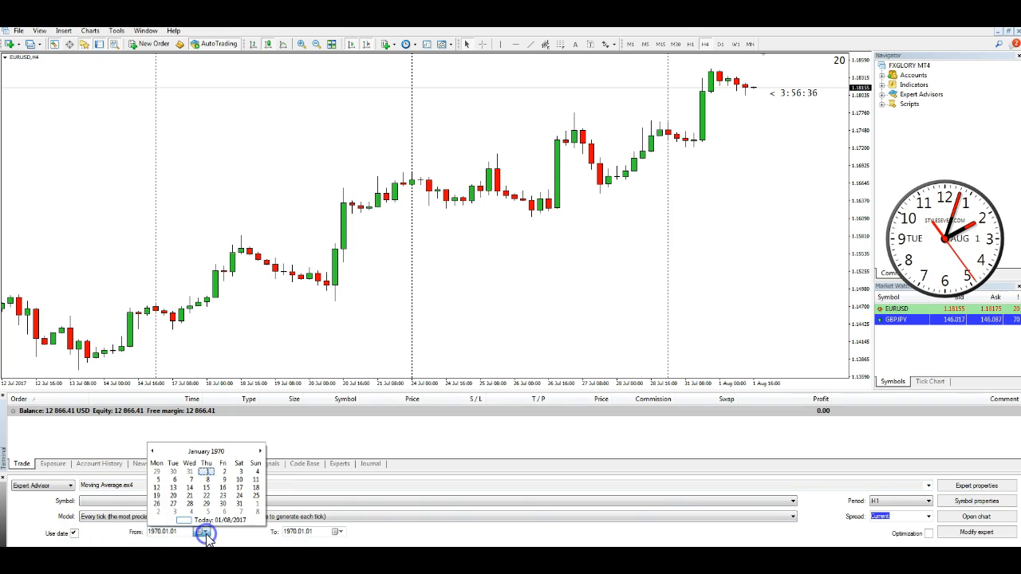
click(338, 533)
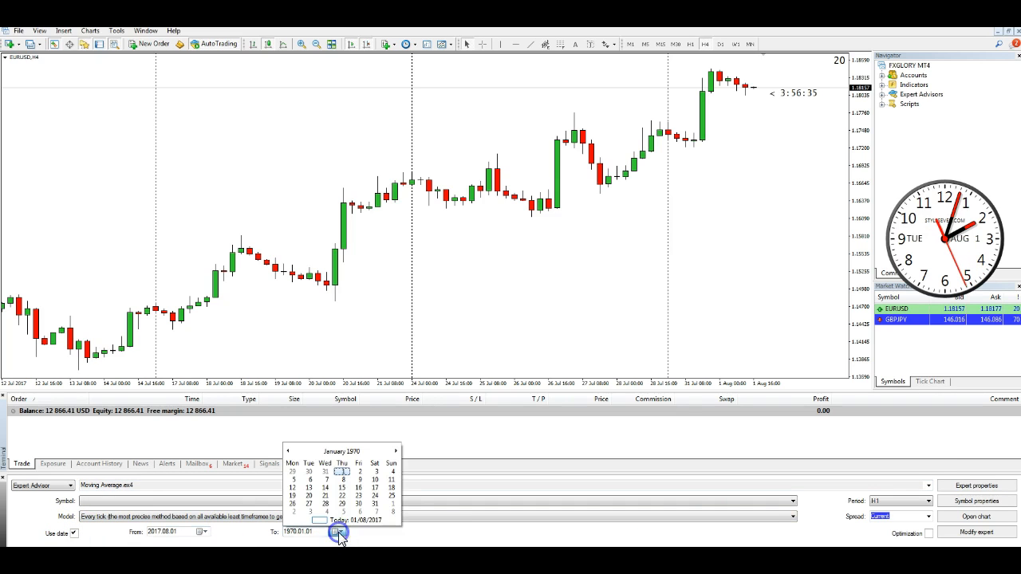
click(201, 533)
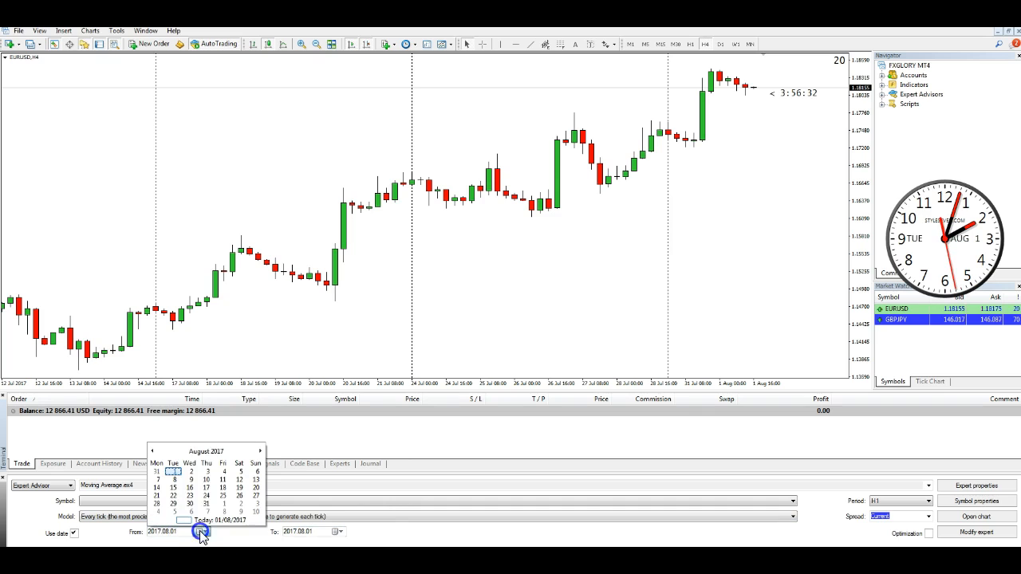
click(152, 450)
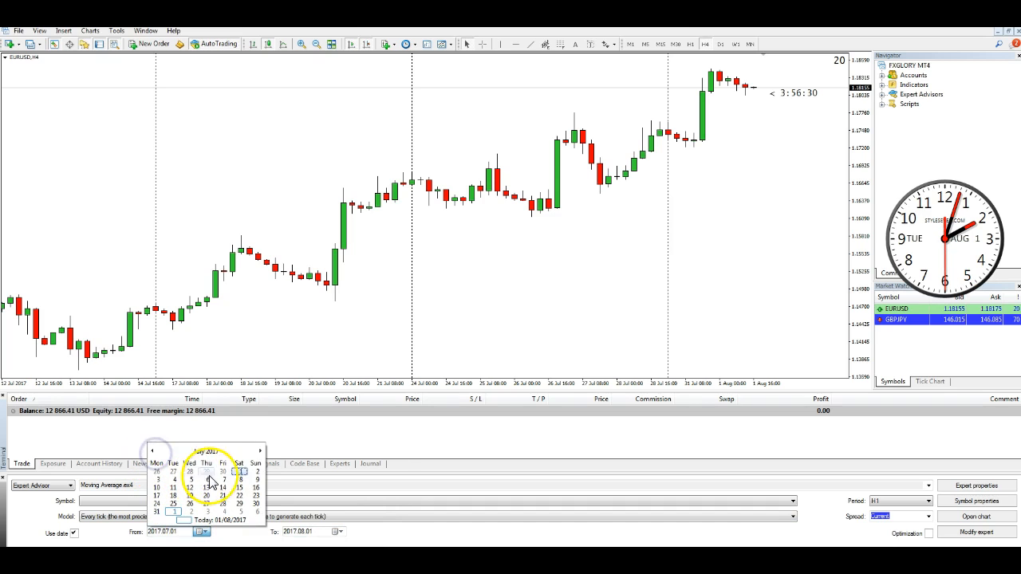
click(224, 479)
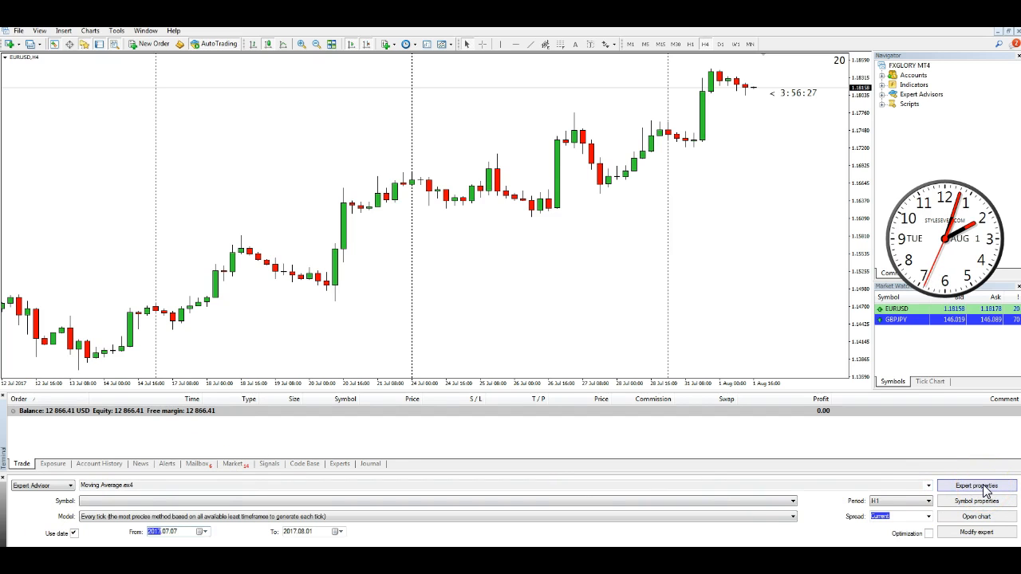
click(976, 485)
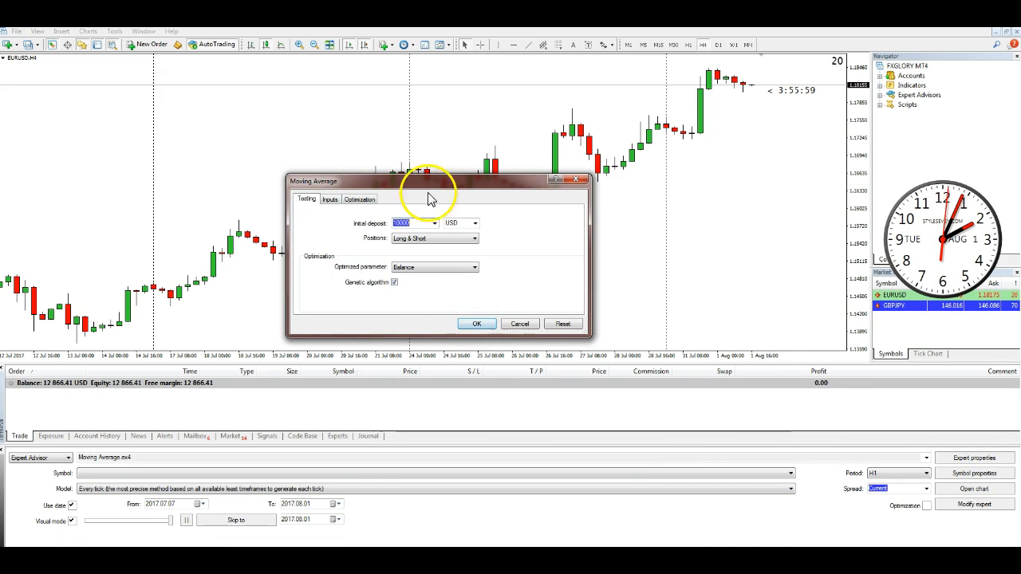
Review the Testing and Inputs parameters of the Moving Average expert, then close with OK.
click(476, 224)
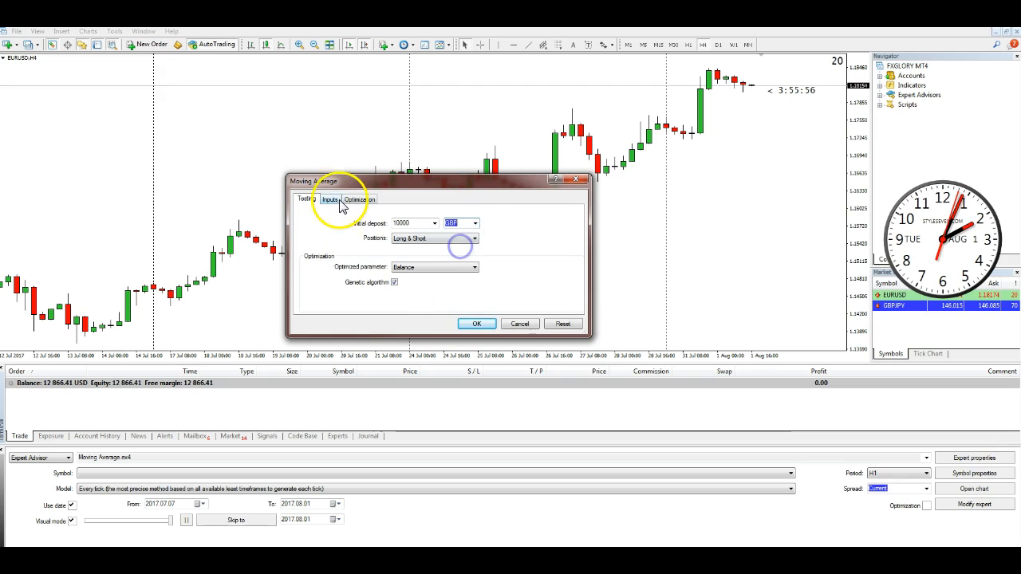
click(329, 198)
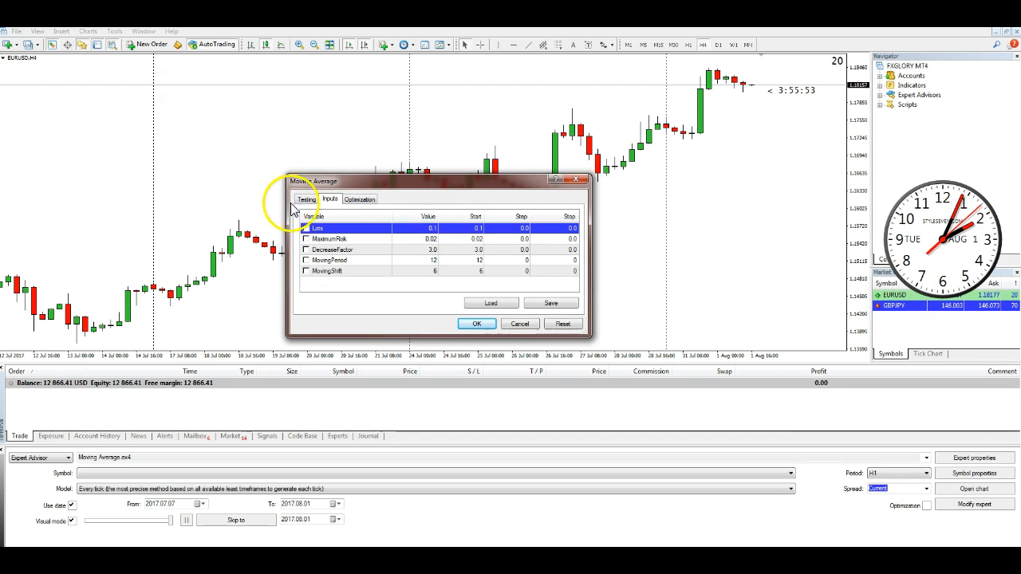
click(475, 322)
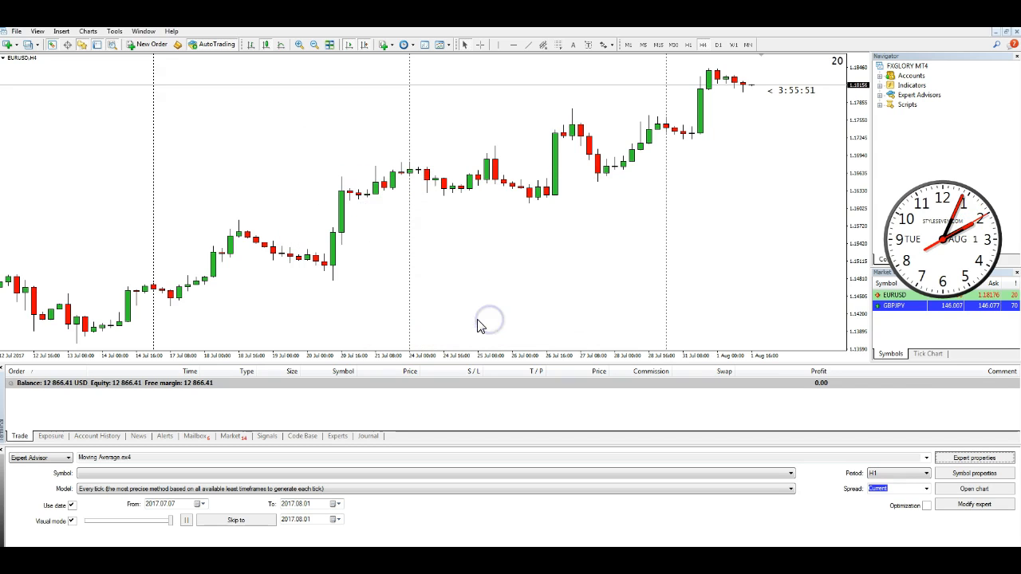
mouse_move(916, 428)
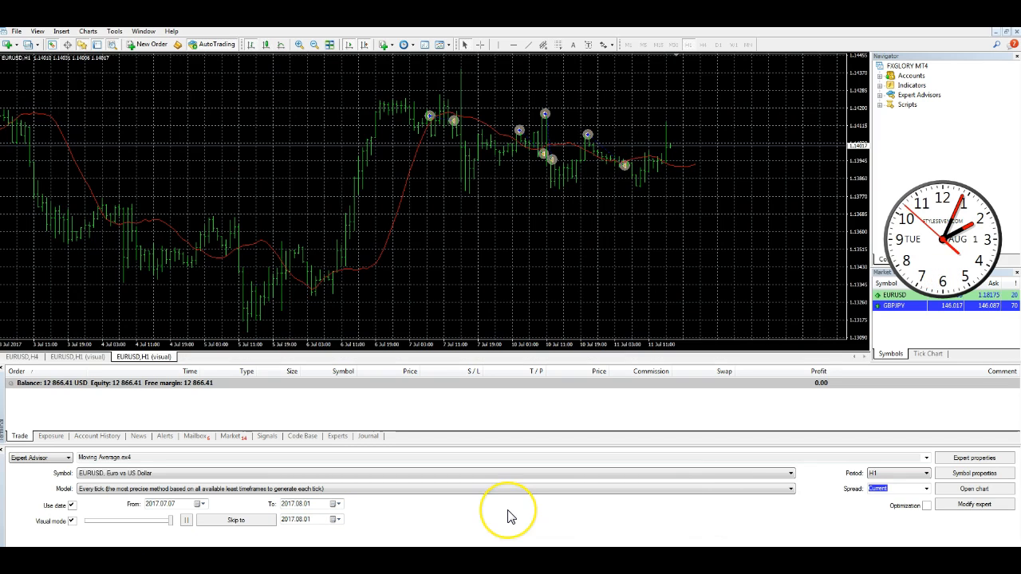
mouse_move(359, 415)
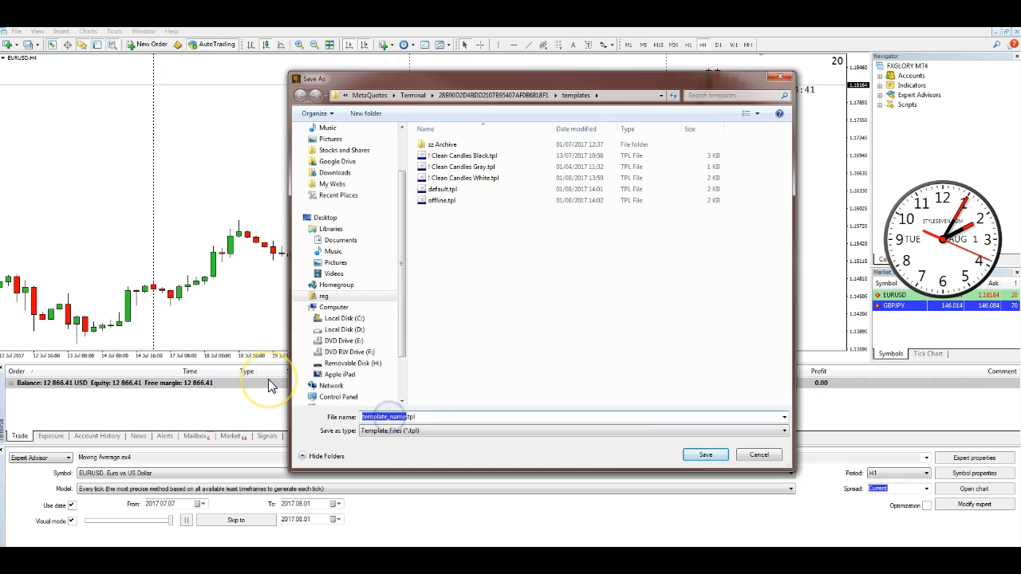
Save the visual backtest chart's style as a template named tester.
text(tester.tpl)
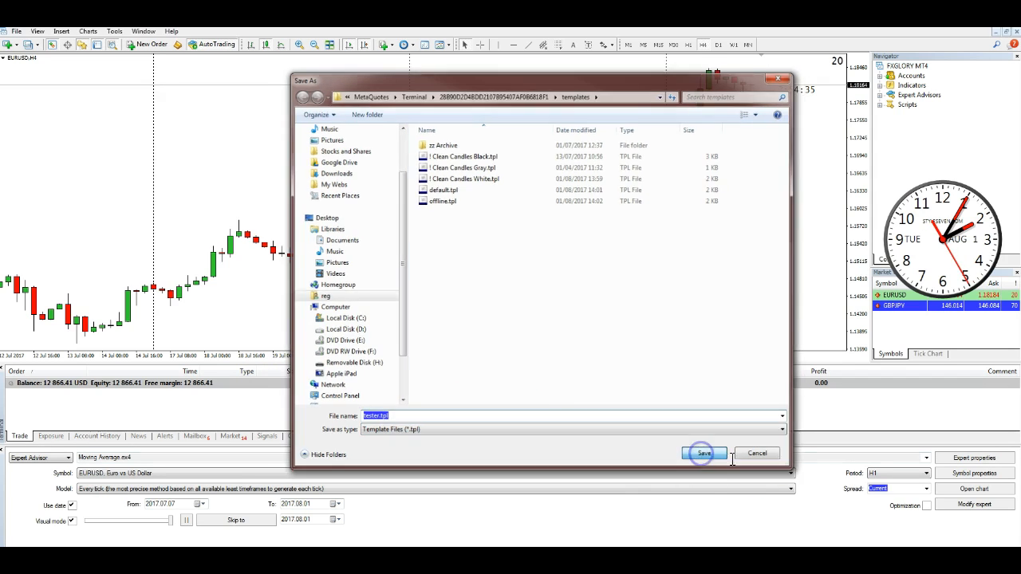
click(702, 453)
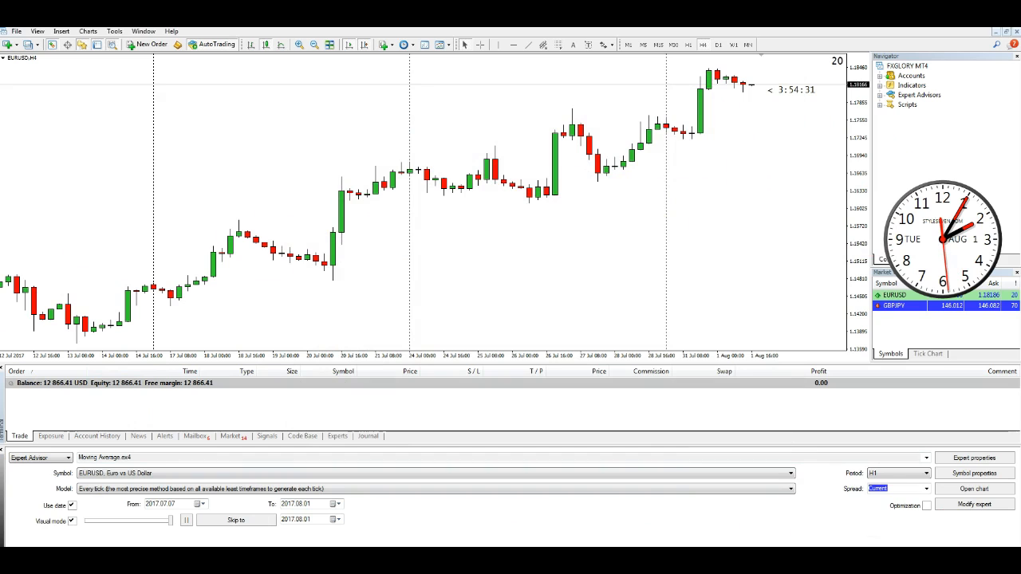
mouse_move(975, 534)
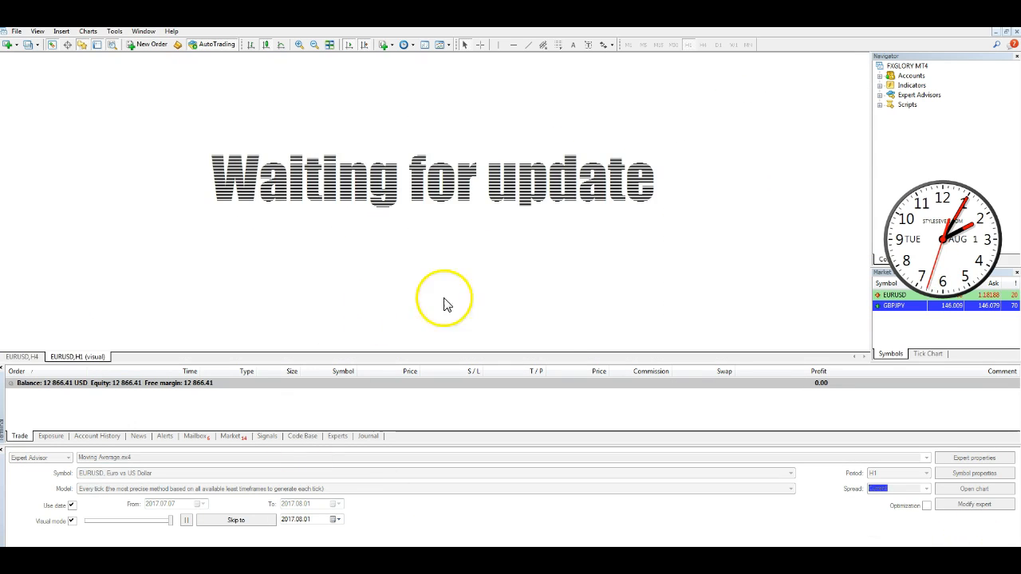
mouse_move(475, 357)
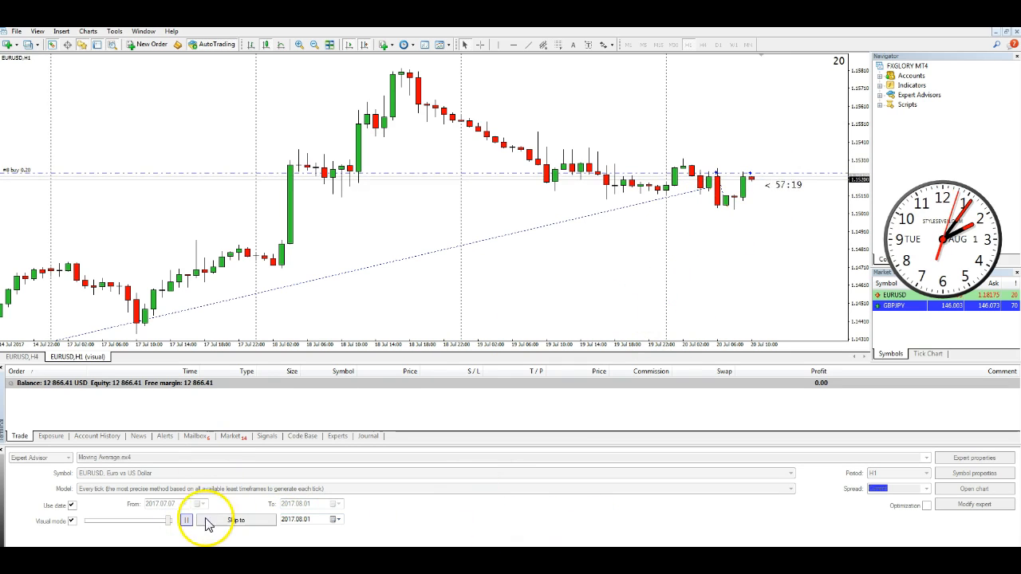
Run the visual backtest on Open prices only, adjusting the playback speed slider.
click(185, 520)
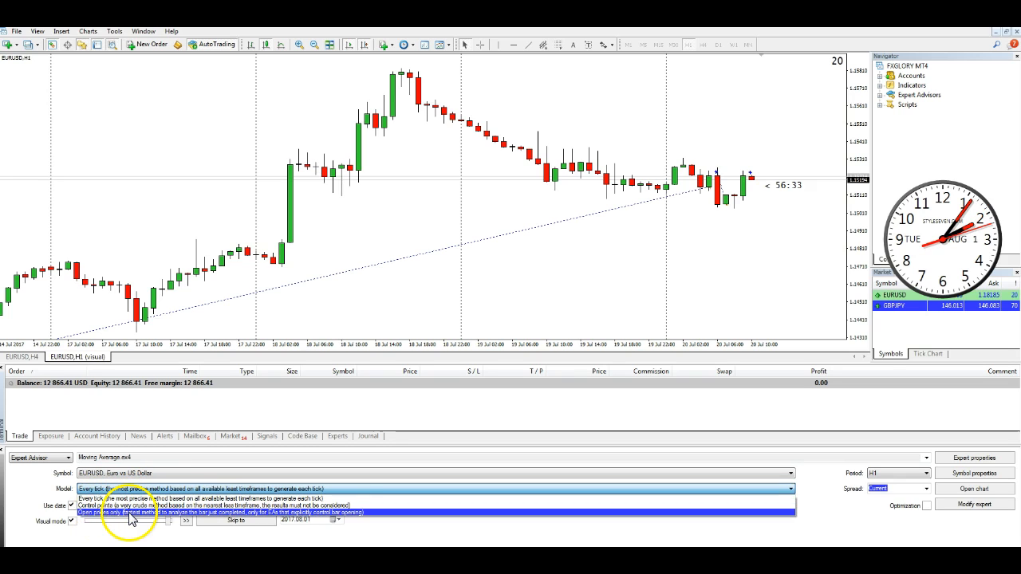
click(128, 512)
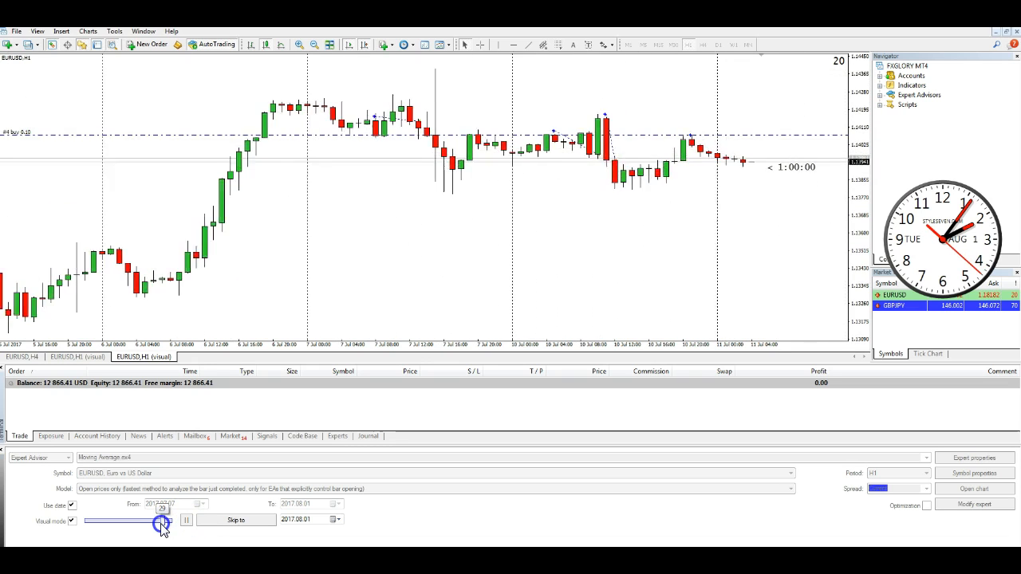
drag(163, 523, 153, 523)
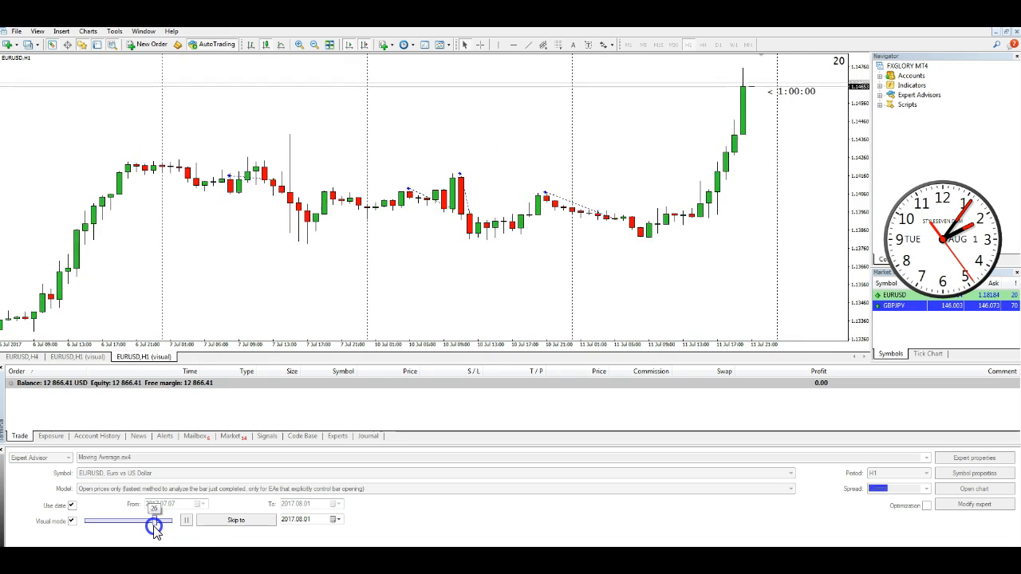
drag(167, 520, 151, 520)
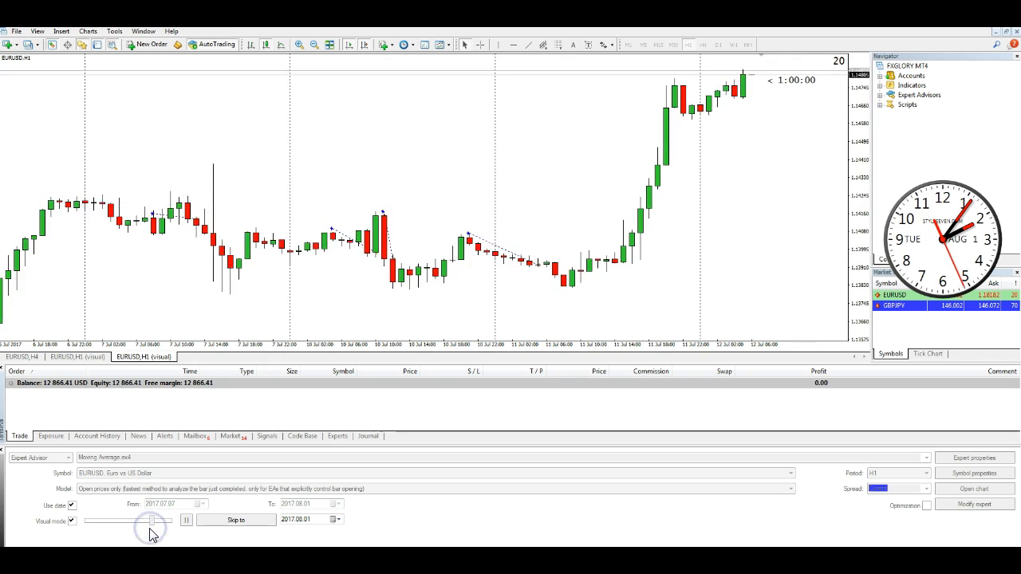
drag(151, 520, 143, 520)
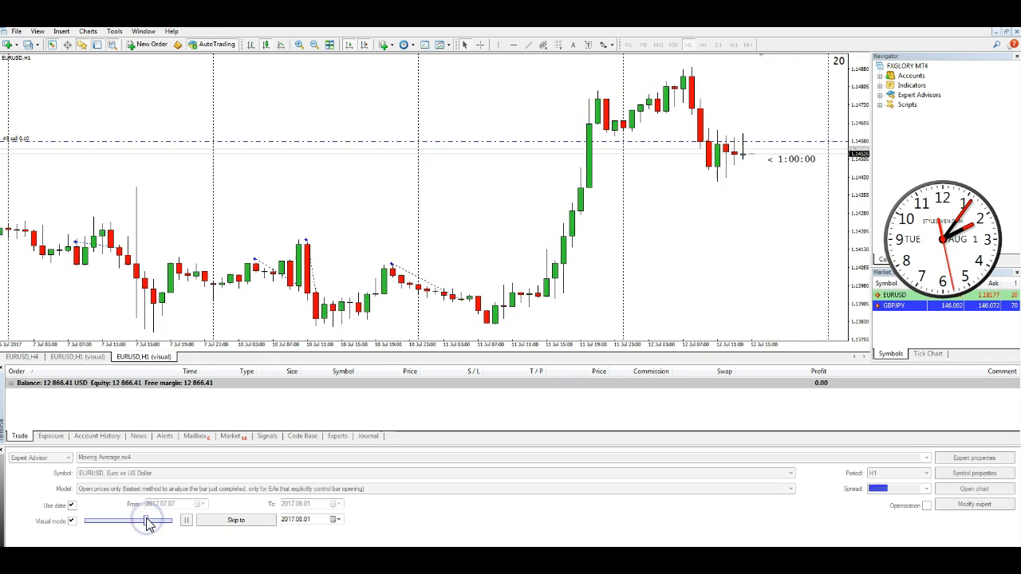
drag(147, 520, 147, 520)
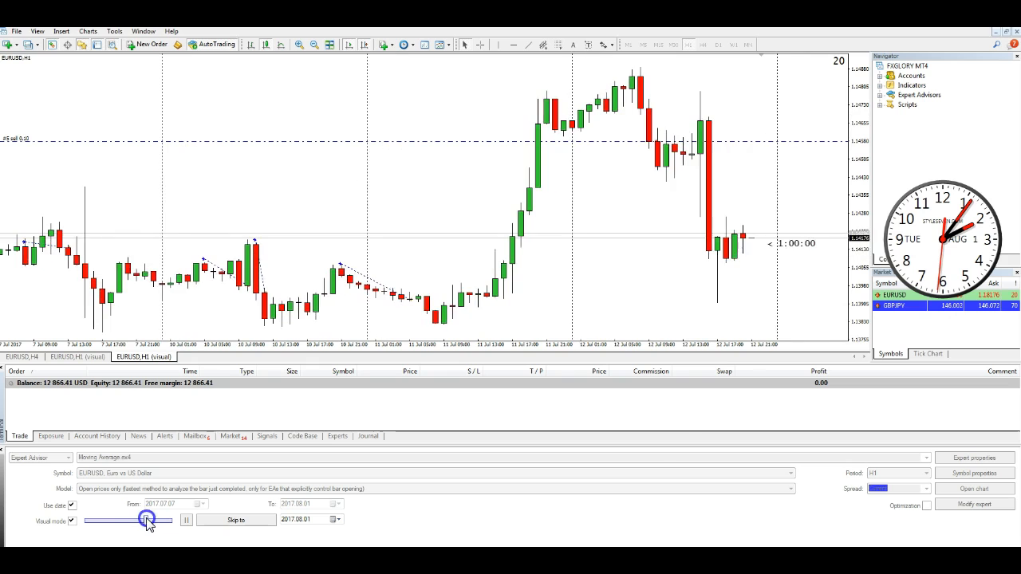
drag(147, 520, 136, 520)
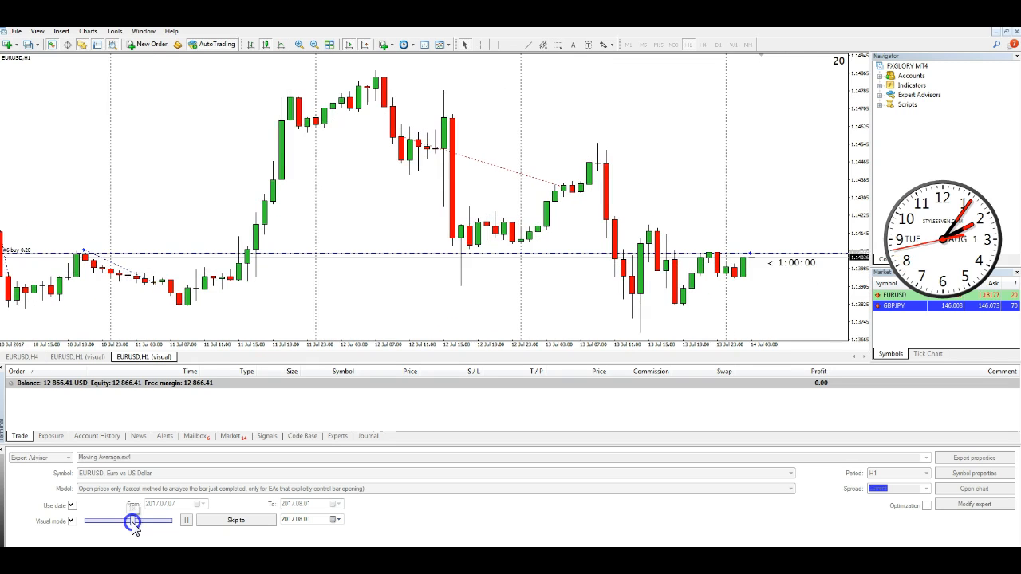
drag(131, 520, 127, 520)
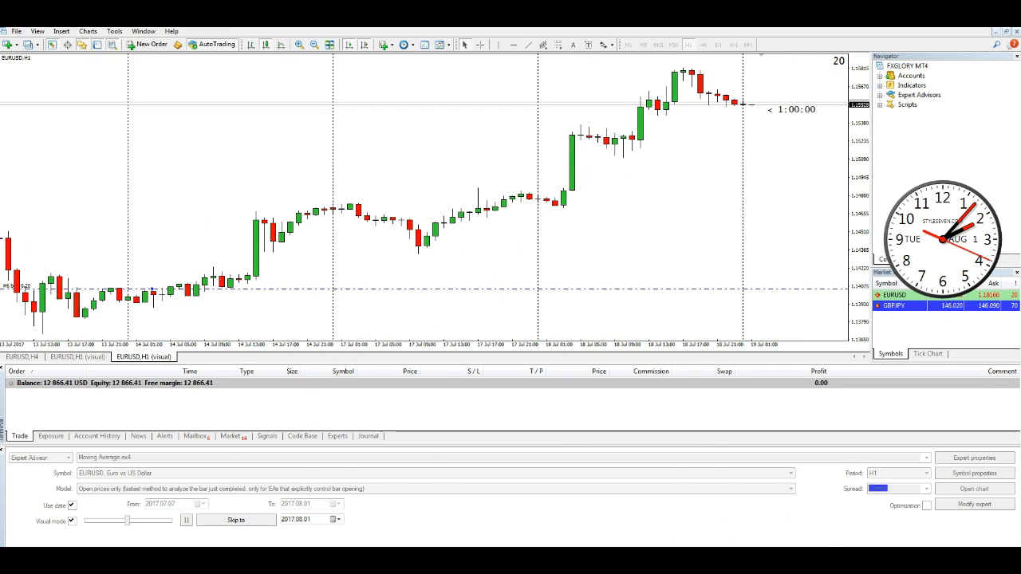
Pause and then stop the visual test run.
click(187, 520)
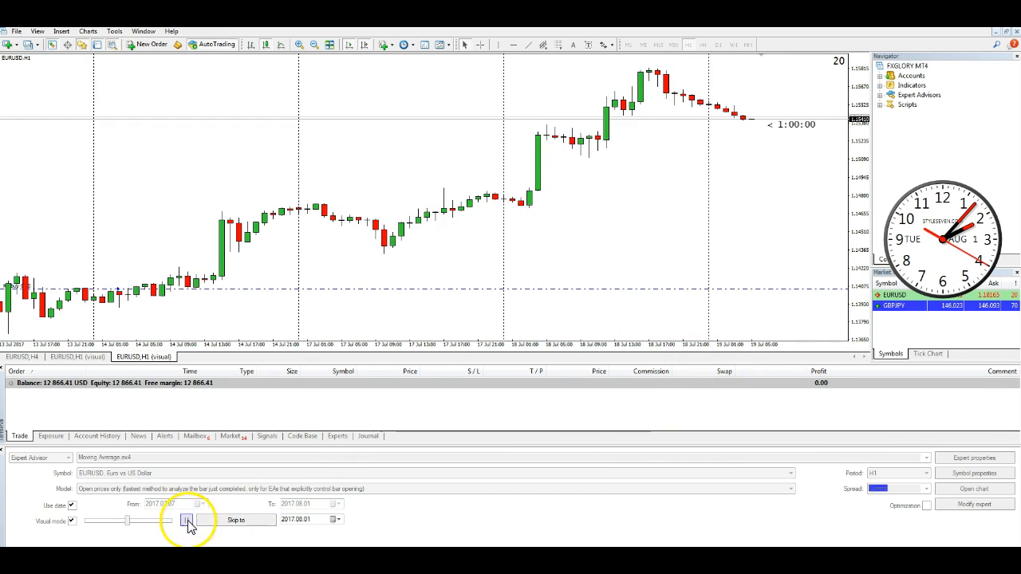
click(186, 520)
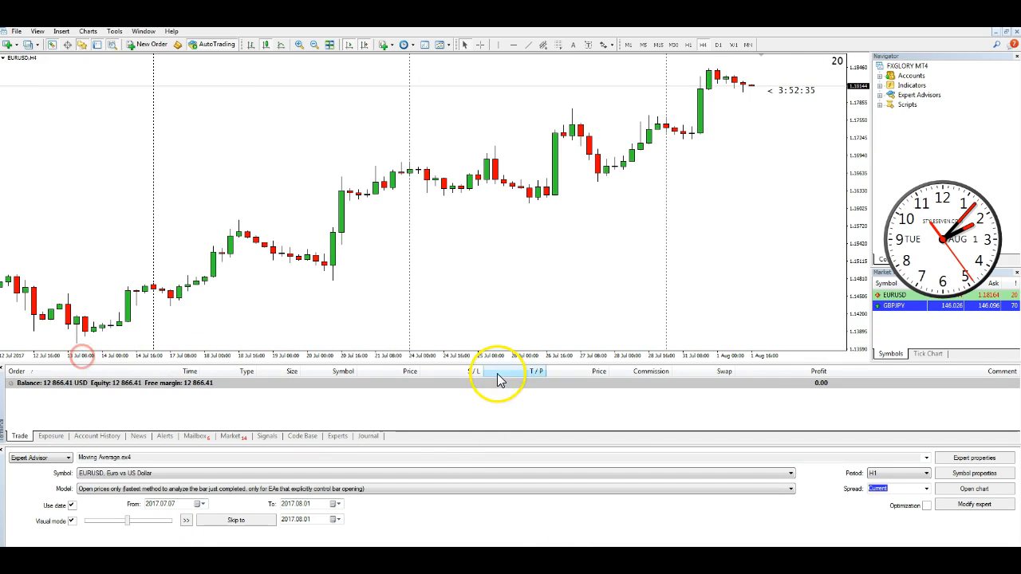
click(446, 45)
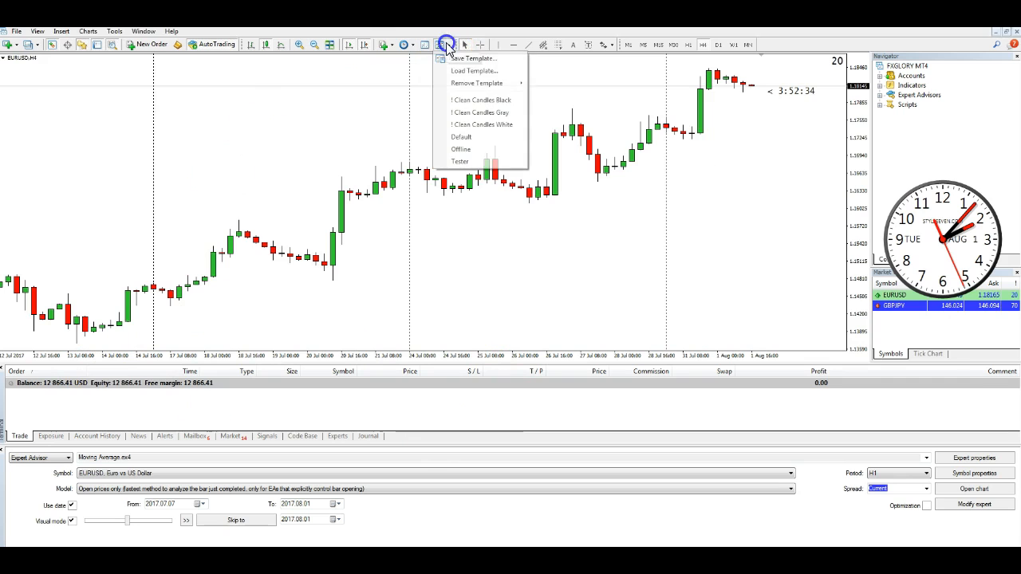
click(472, 57)
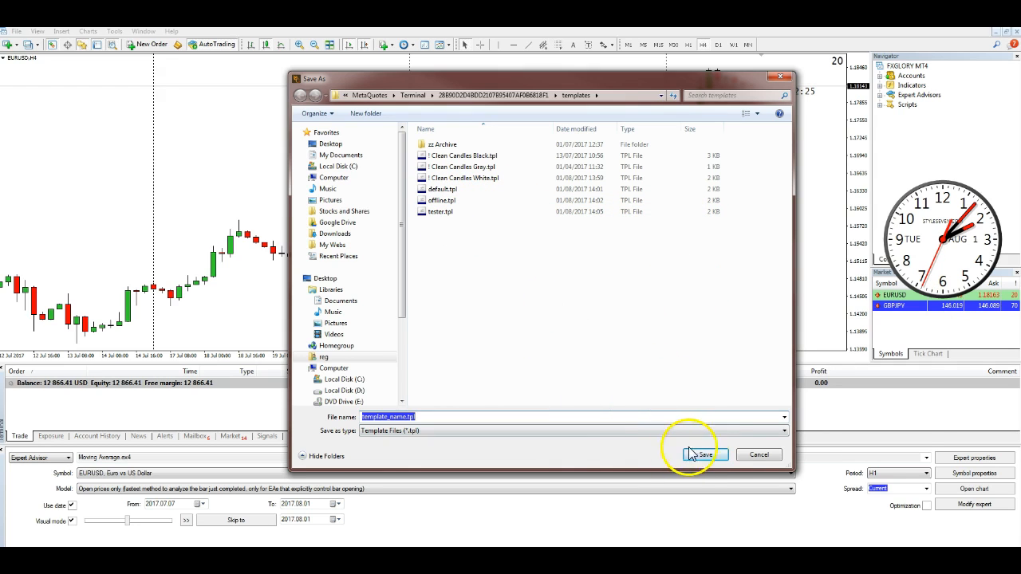
click(757, 453)
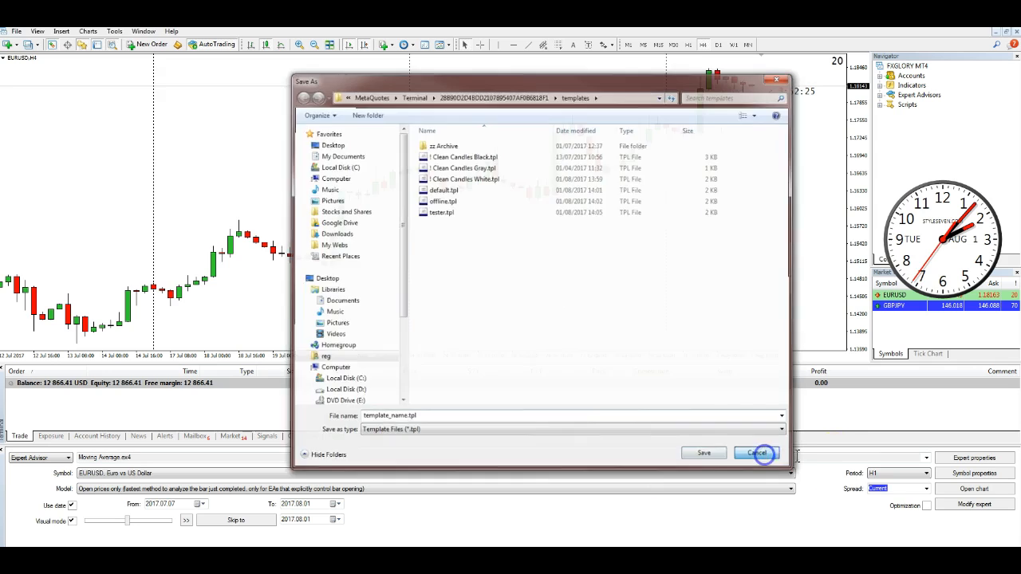
click(757, 453)
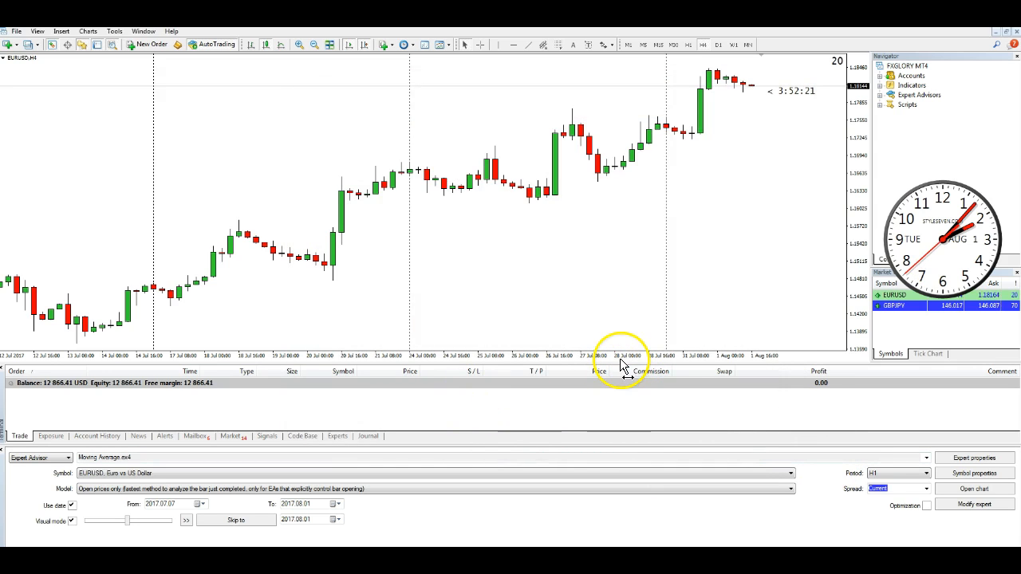
mouse_move(686, 471)
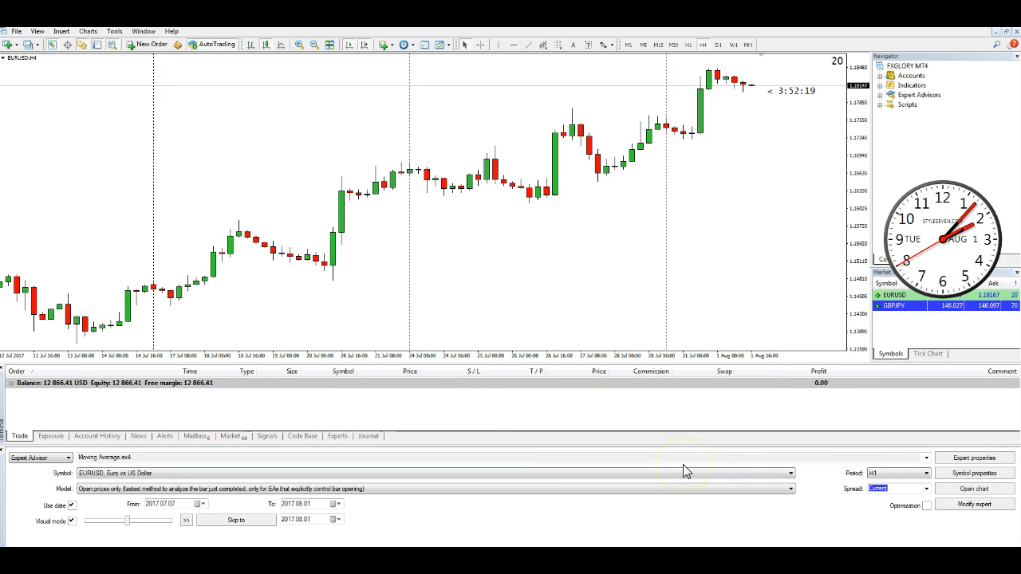